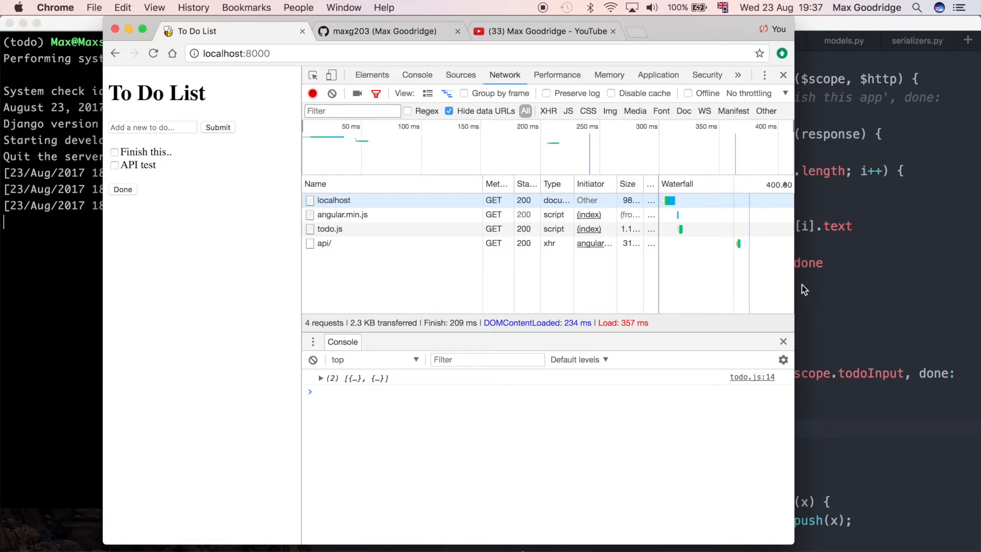
pyautogui.moveTo(72, 210)
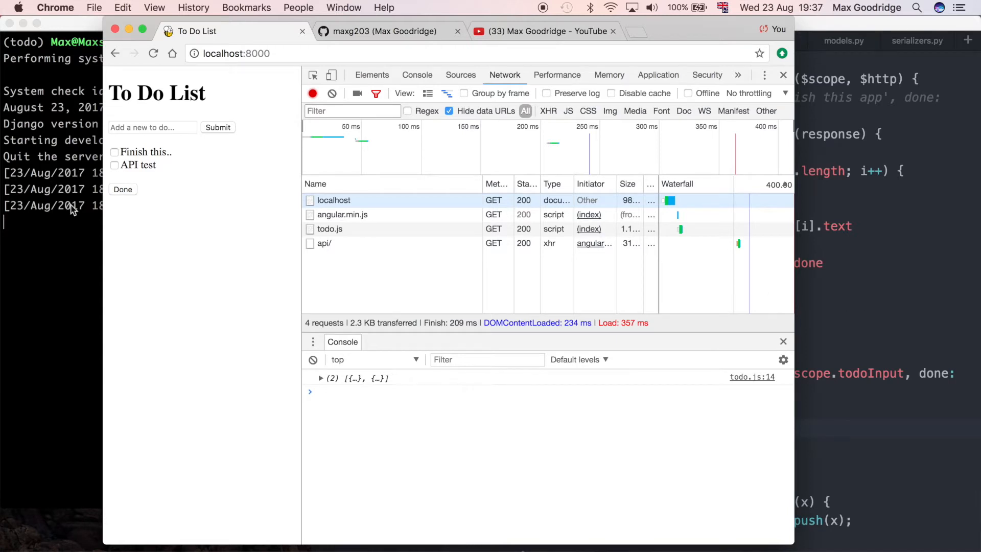
# Step: Enter 'asdf' as a new to-do on the To Do List page and submit it
pyautogui.click(152, 128)
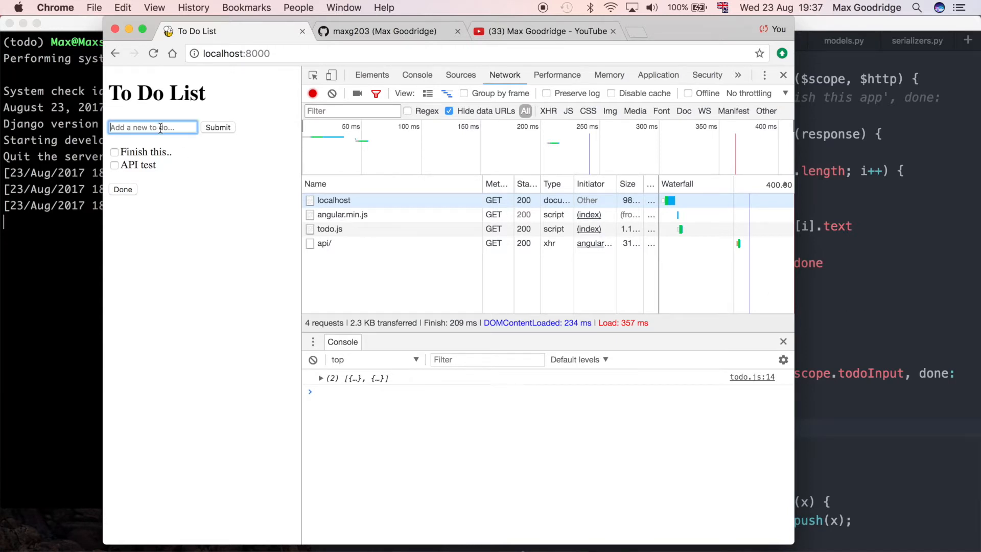
pyautogui.write('asdf')
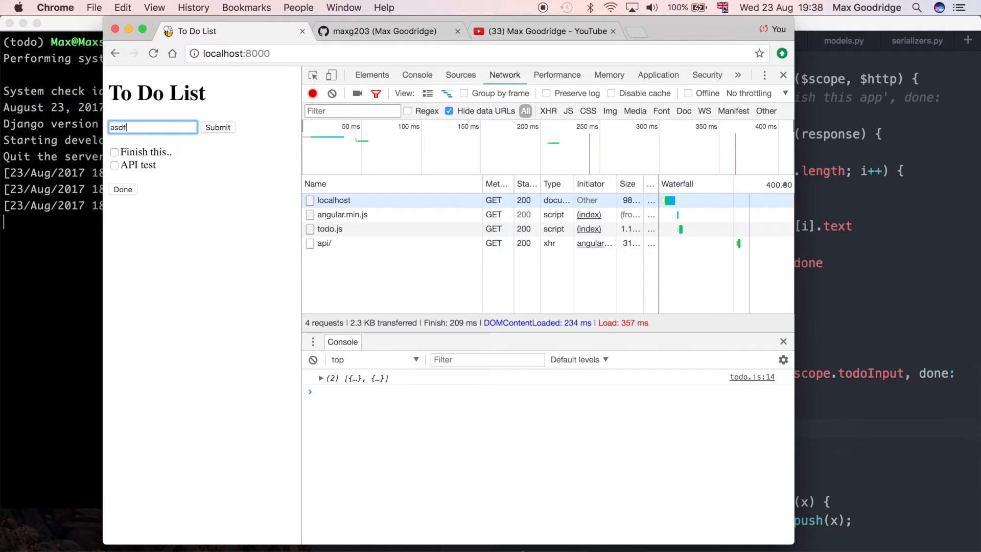
pyautogui.click(218, 127)
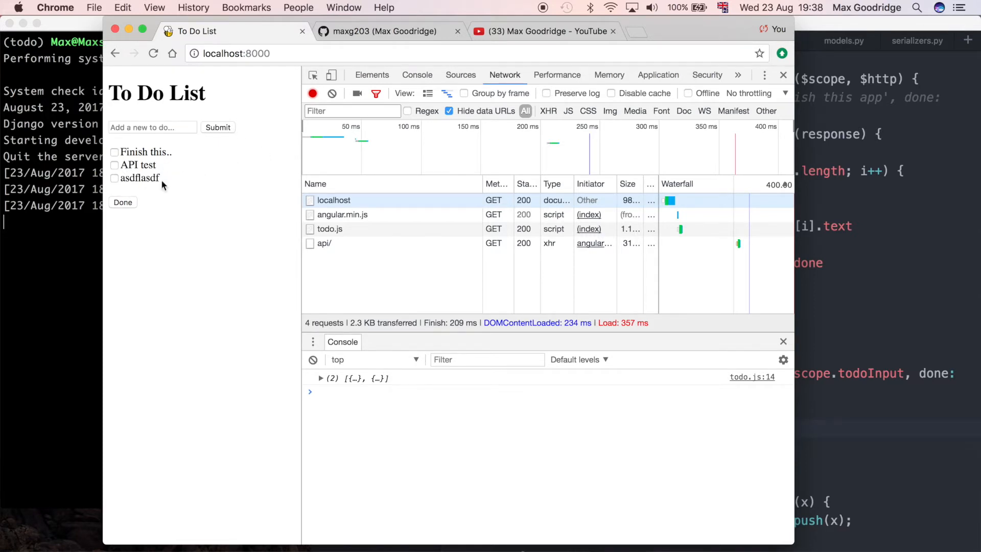
pyautogui.moveTo(197, 189)
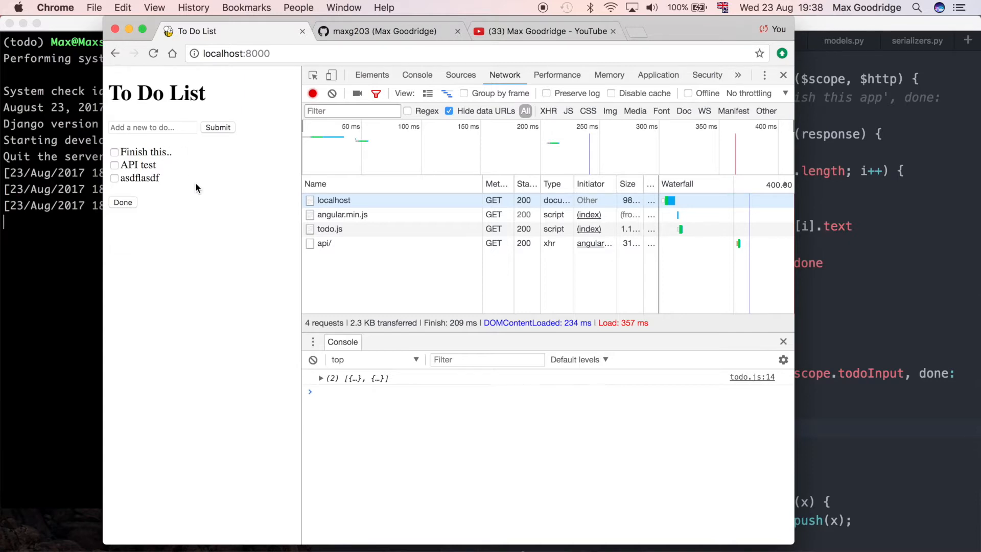
pyautogui.moveTo(169, 188)
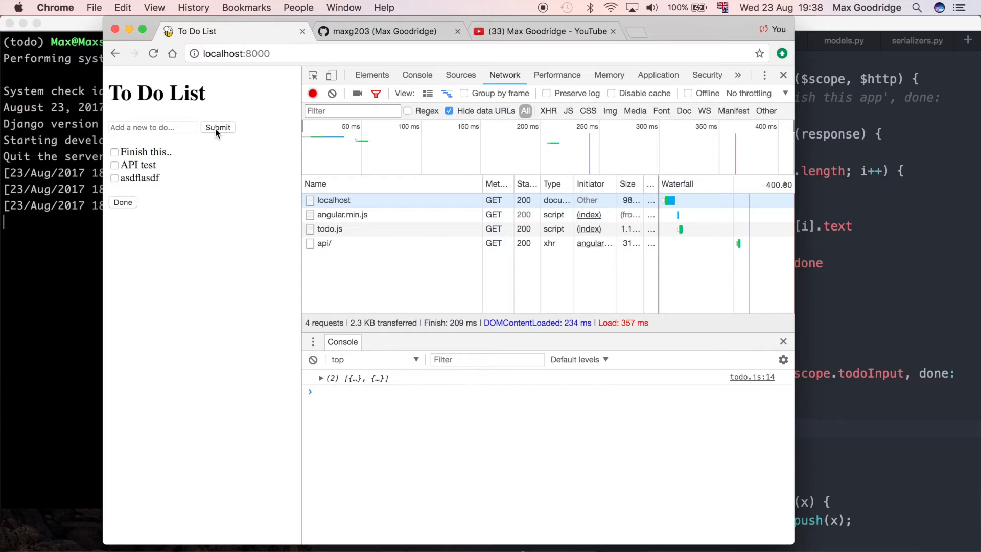
pyautogui.moveTo(343, 262)
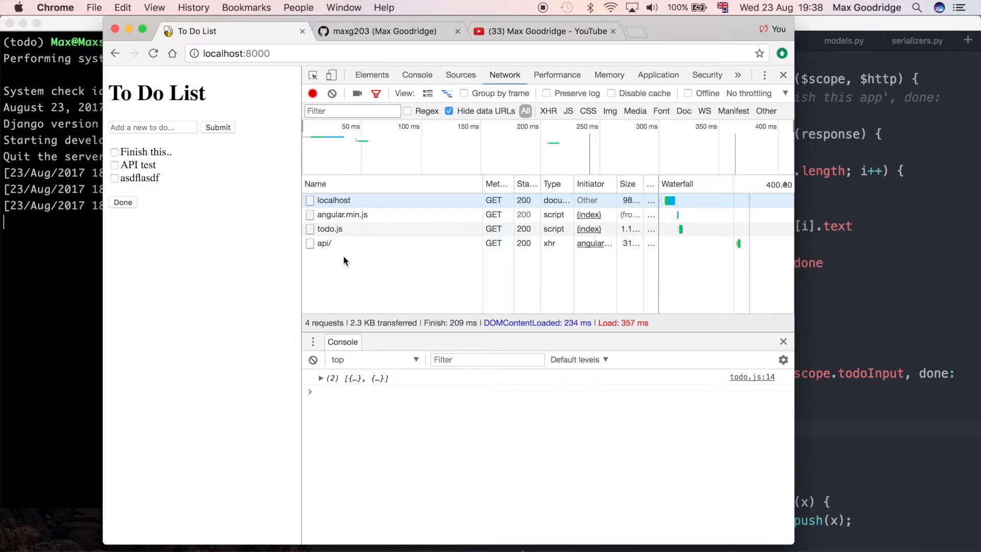
pyautogui.moveTo(341, 262)
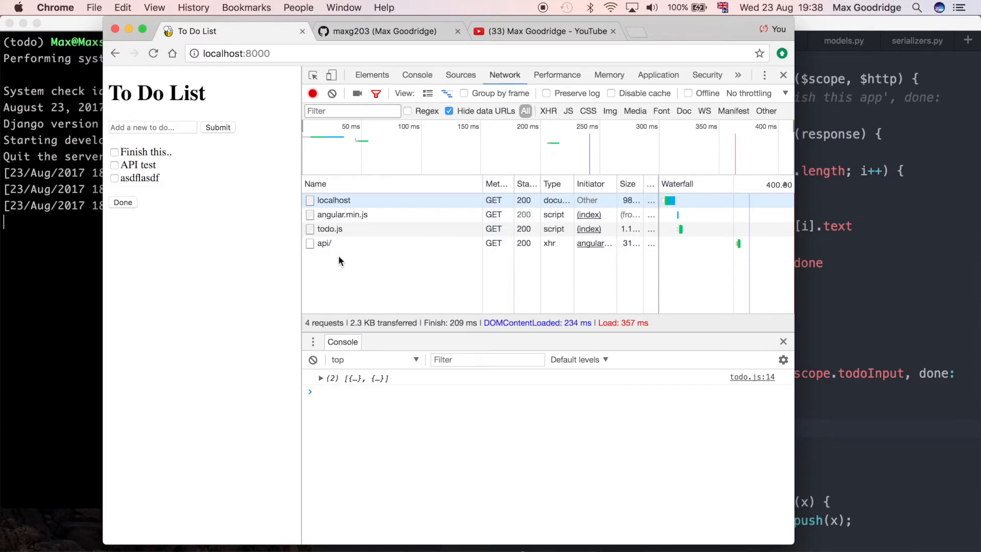
pyautogui.moveTo(501, 261)
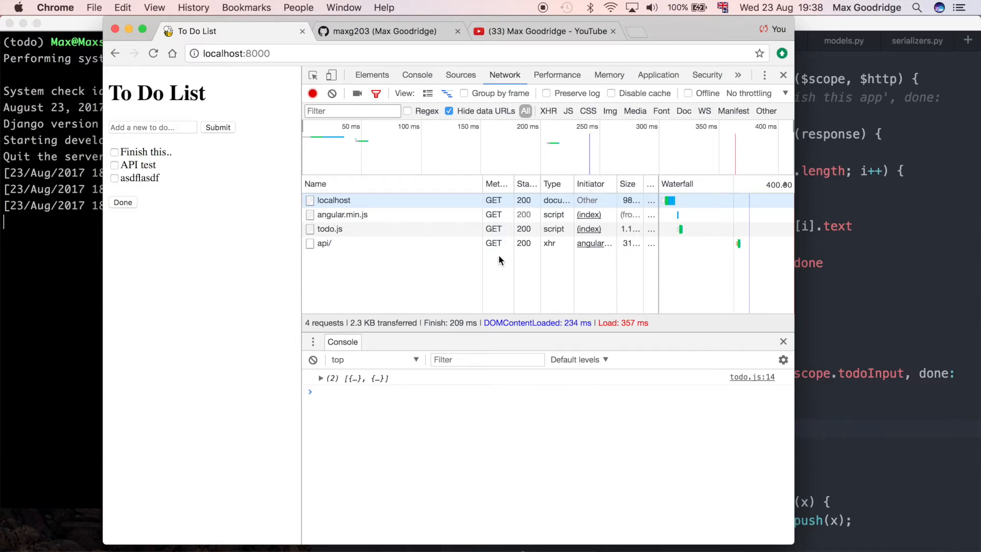
pyautogui.moveTo(456, 266)
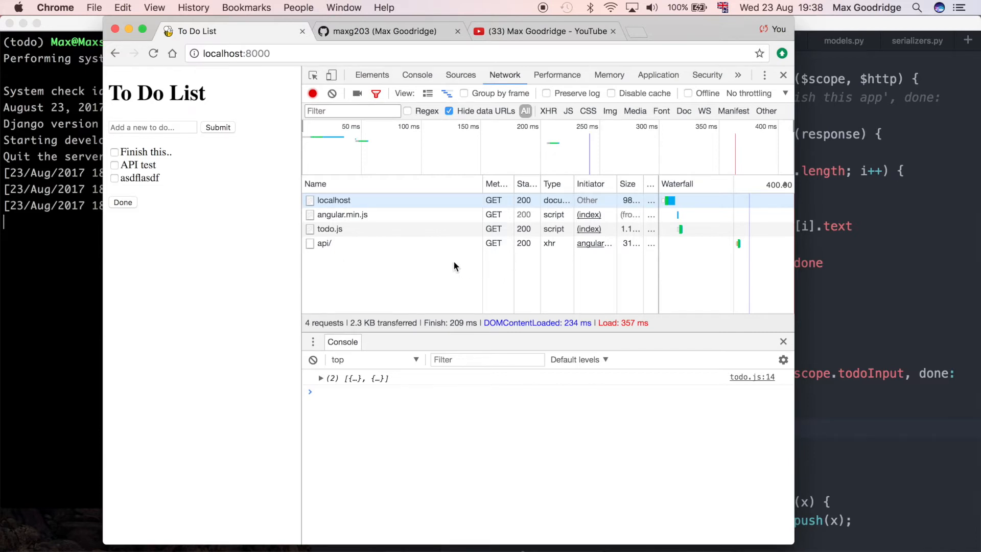
pyautogui.moveTo(245, 36)
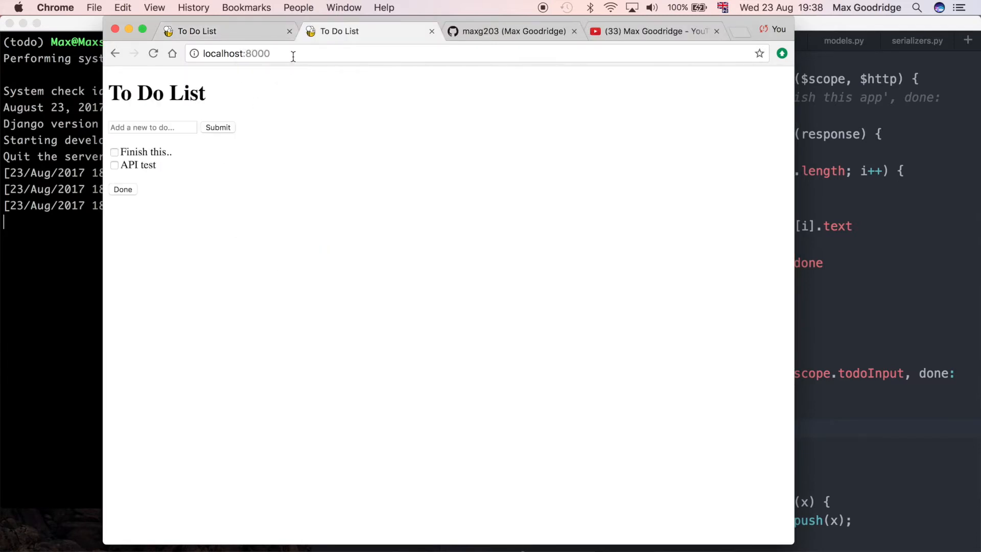
# Step: View localhost:8000/todo/api in a new tab, then return to the to-do list tab
pyautogui.click(250, 54)
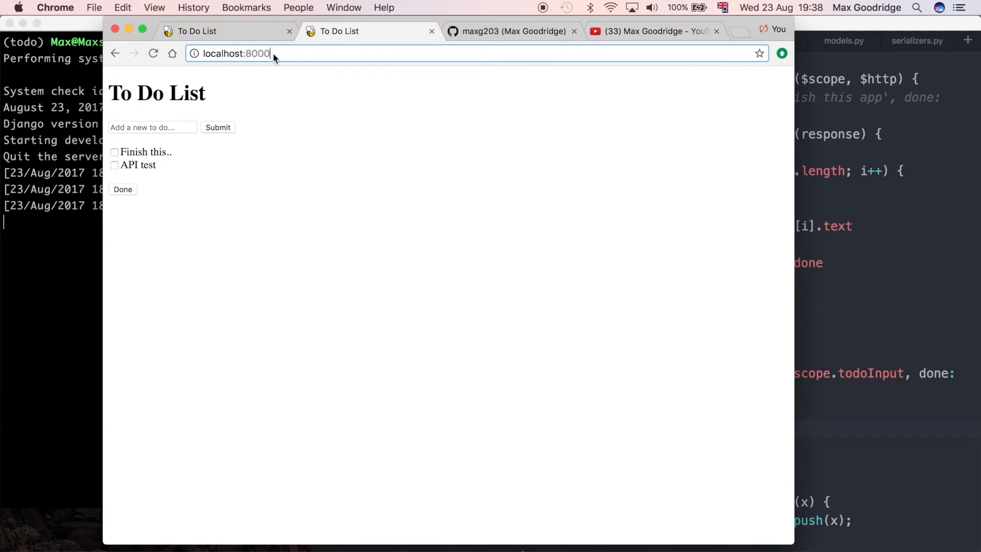
pyautogui.write('/todo/api/')
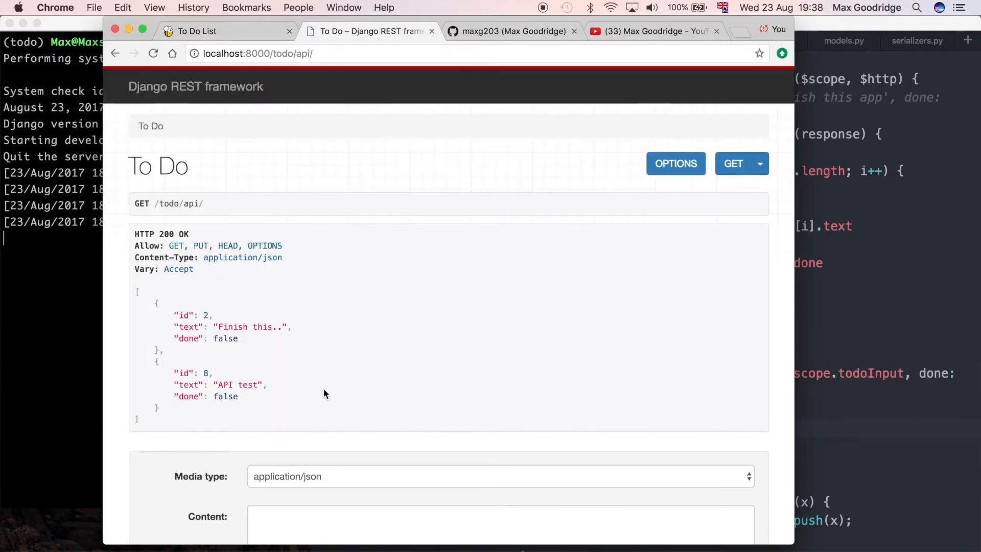
pyautogui.moveTo(228, 31)
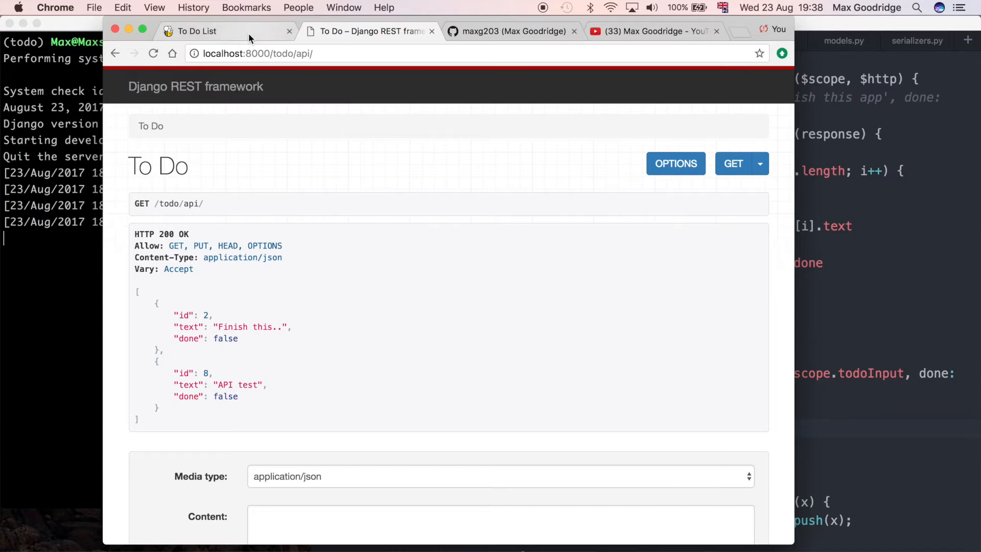
pyautogui.click(197, 31)
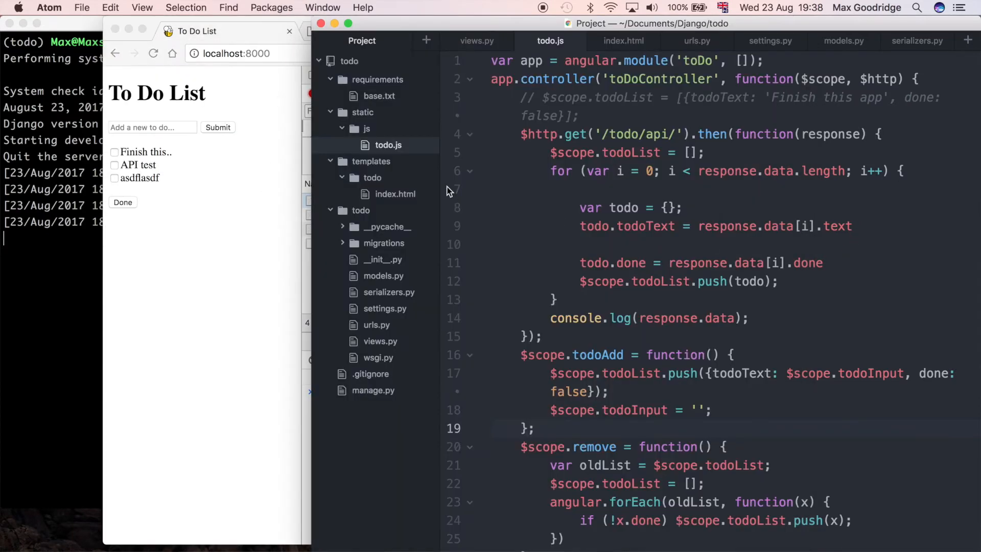
pyautogui.moveTo(496, 332)
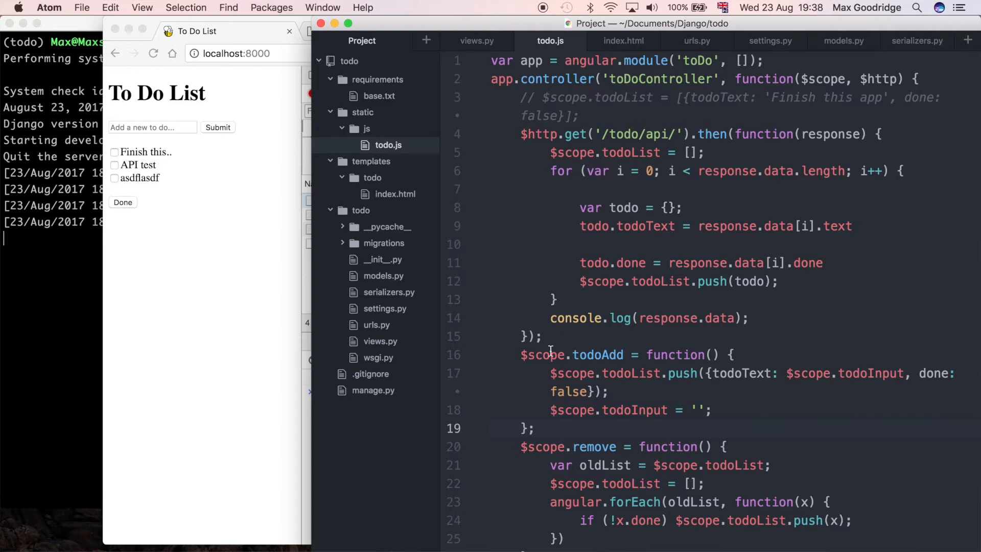
pyautogui.moveTo(200, 131)
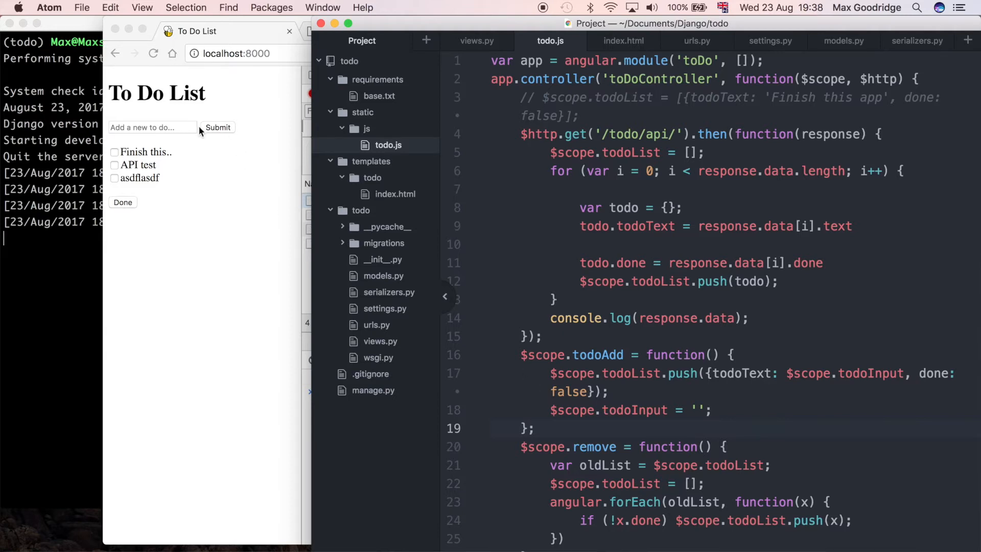
pyautogui.moveTo(230, 173)
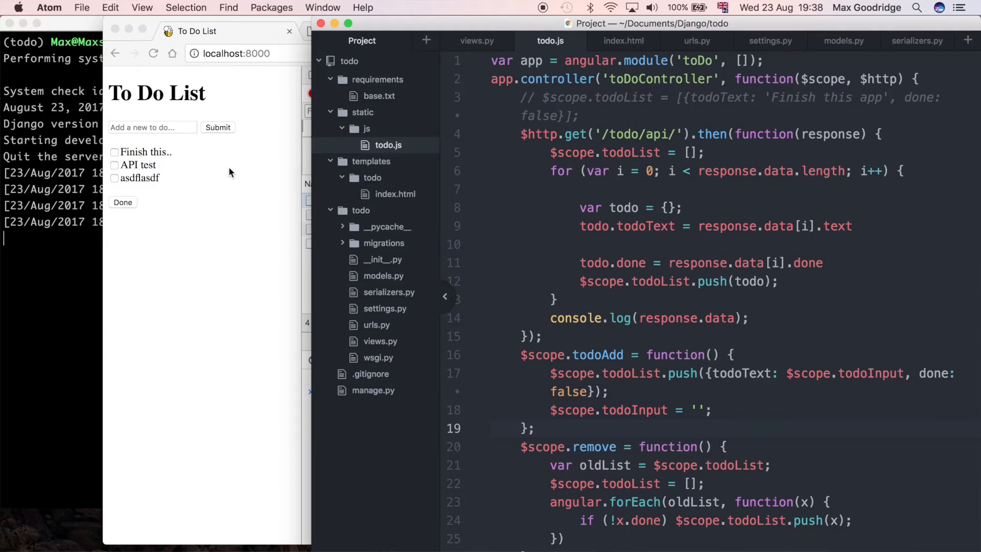
pyautogui.moveTo(676, 340)
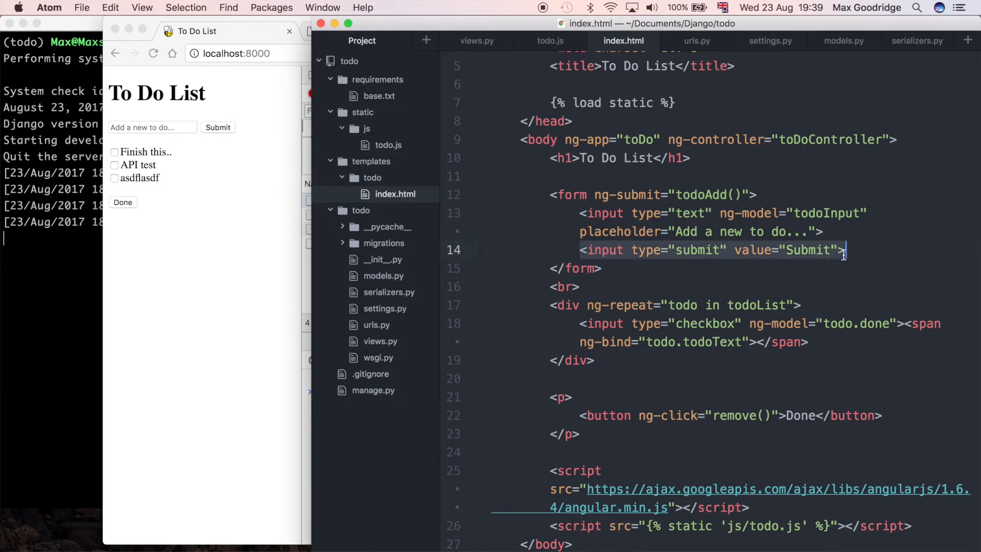
# Step: Replace line 14's submit input with <button type="submit">Submit</button> in index.html
pyautogui.write('button')
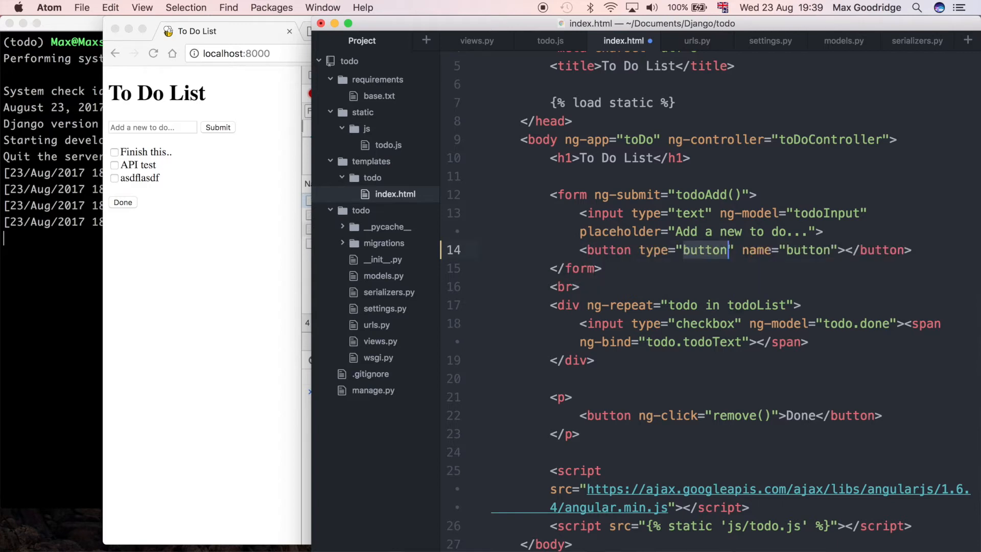
pyautogui.write('submit')
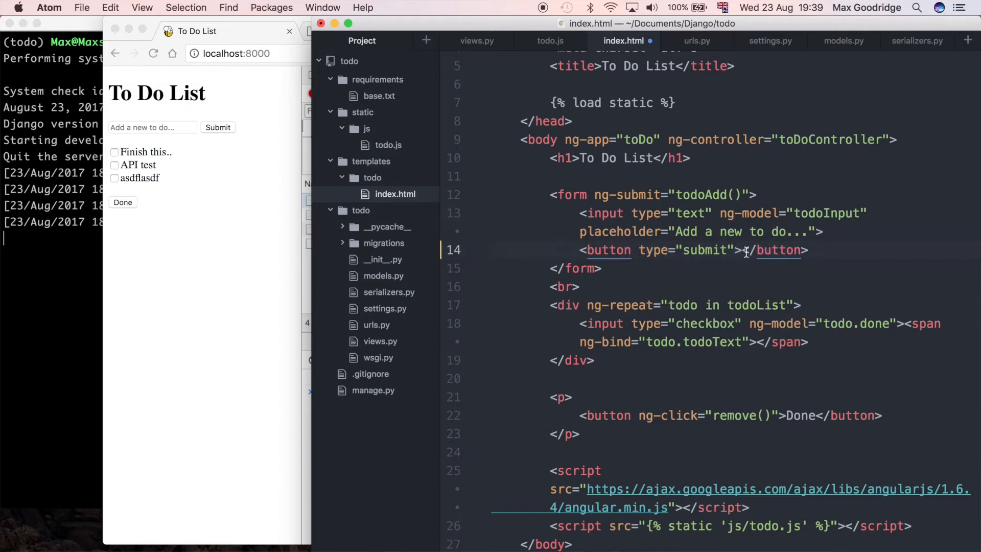
pyautogui.write('Su')
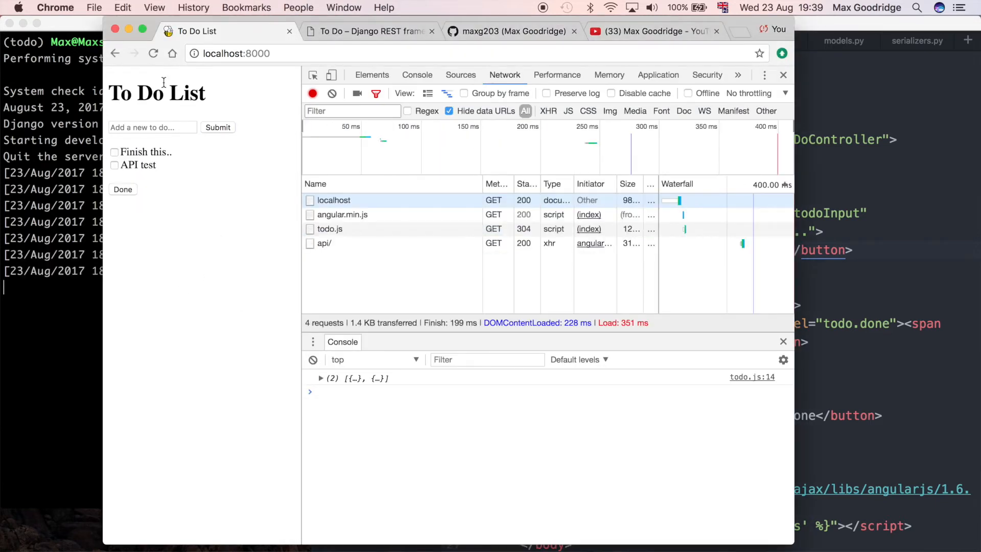
# Step: On the reloaded To Do List, focus the new to-do box to add 'asddf'
pyautogui.click(217, 127)
pyautogui.write(' ng-click="')
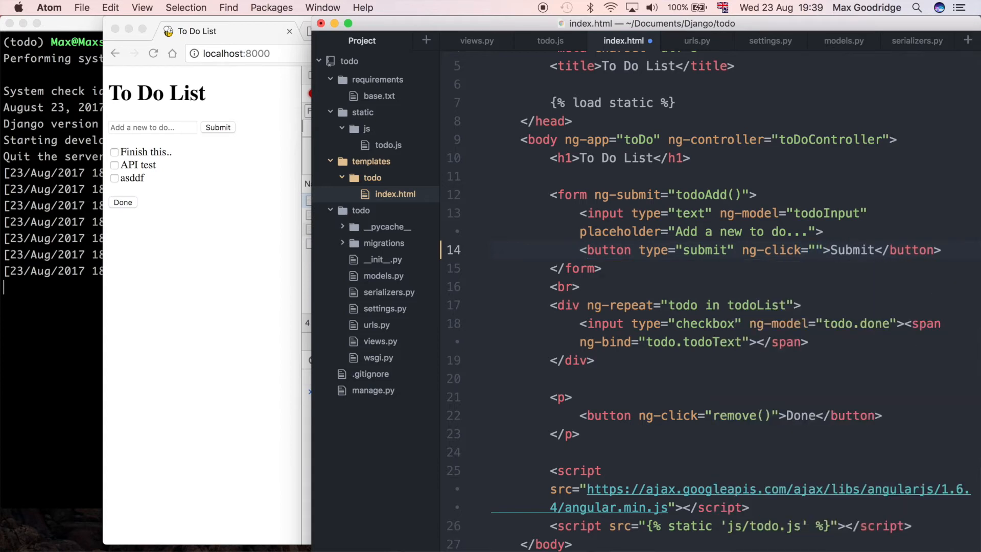
# Step: Add ng-click="saveData()" to the Submit button in index.html
pyautogui.write('saveData(')
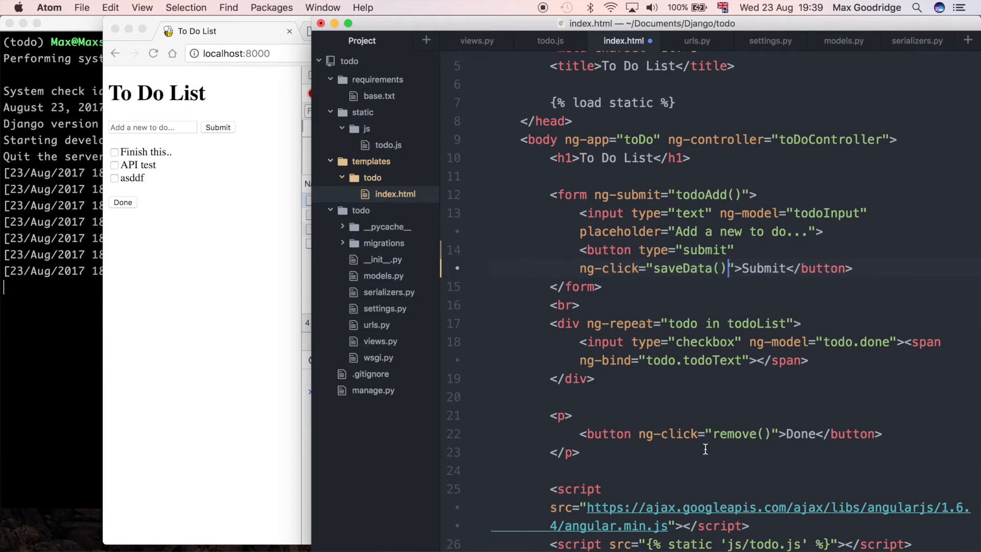
pyautogui.moveTo(133, 221)
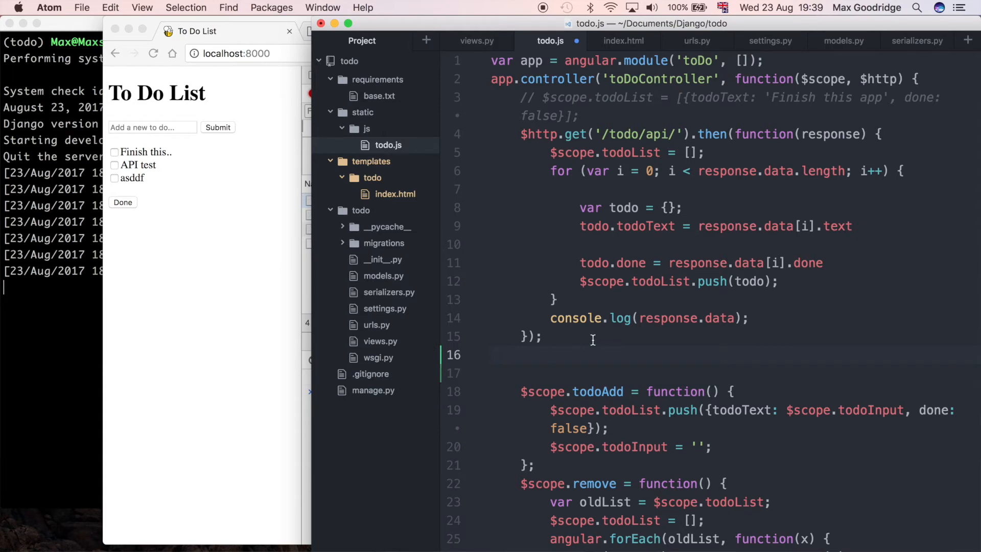
# Step: Define $scope.saveData as a new function in todo.js
pyautogui.write('$scope')
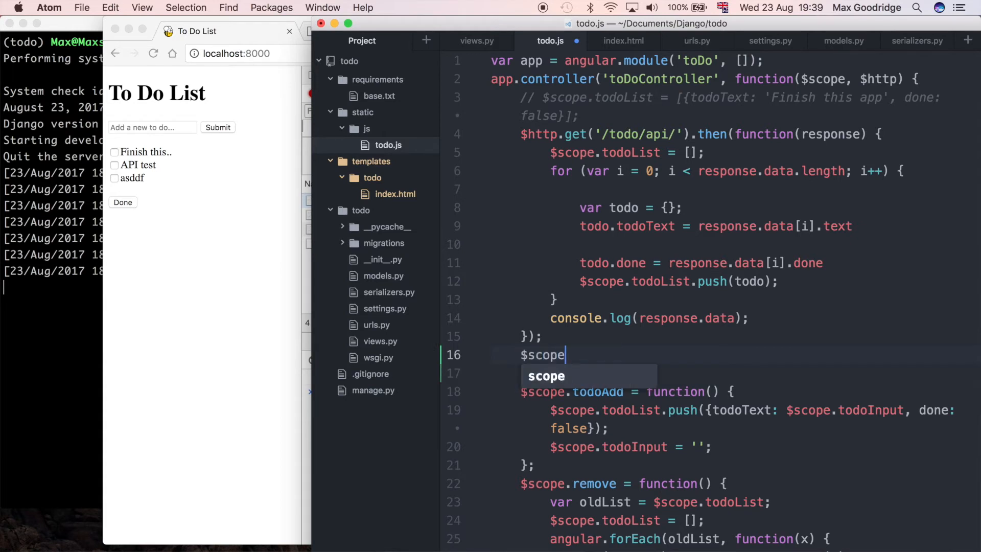
pyautogui.write('.sav')
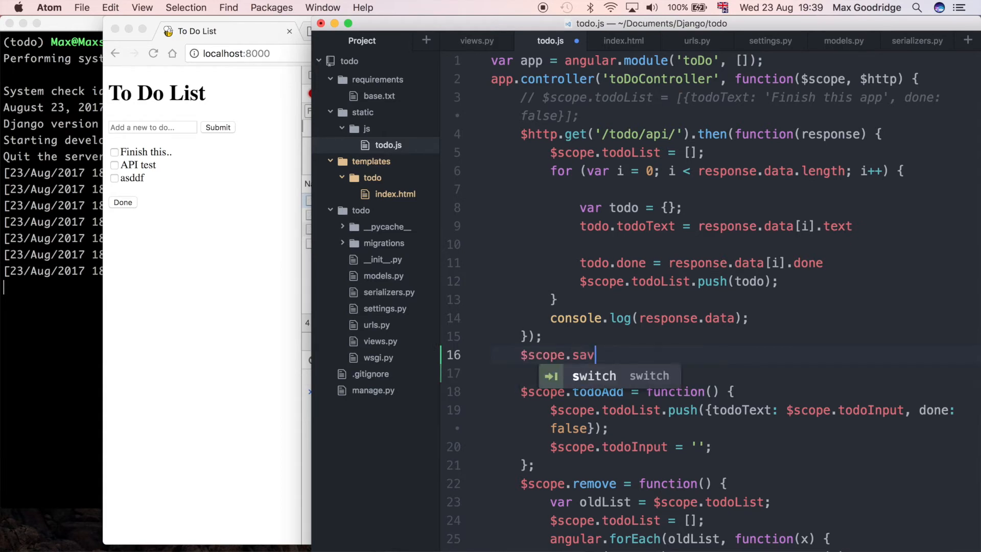
pyautogui.write('eData')
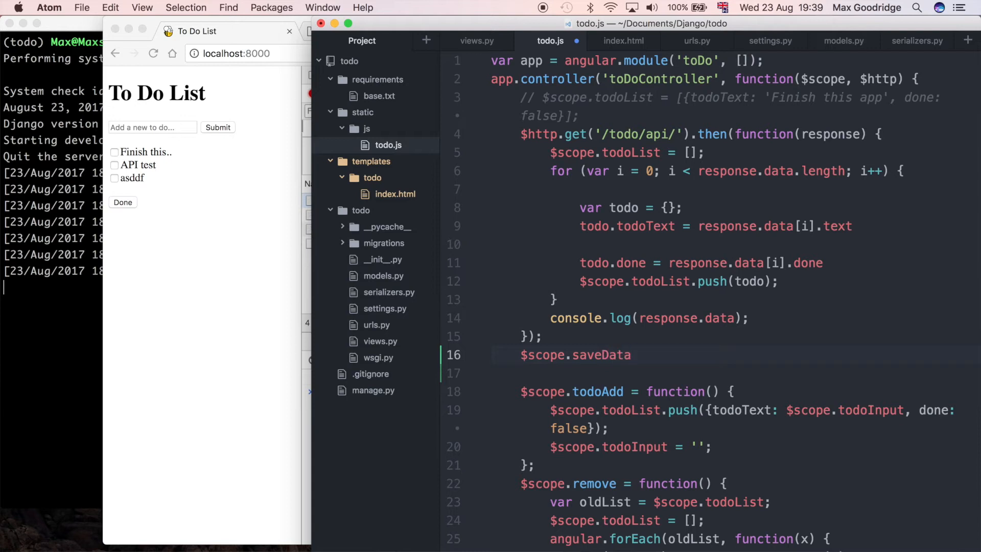
pyautogui.write('= function() {')
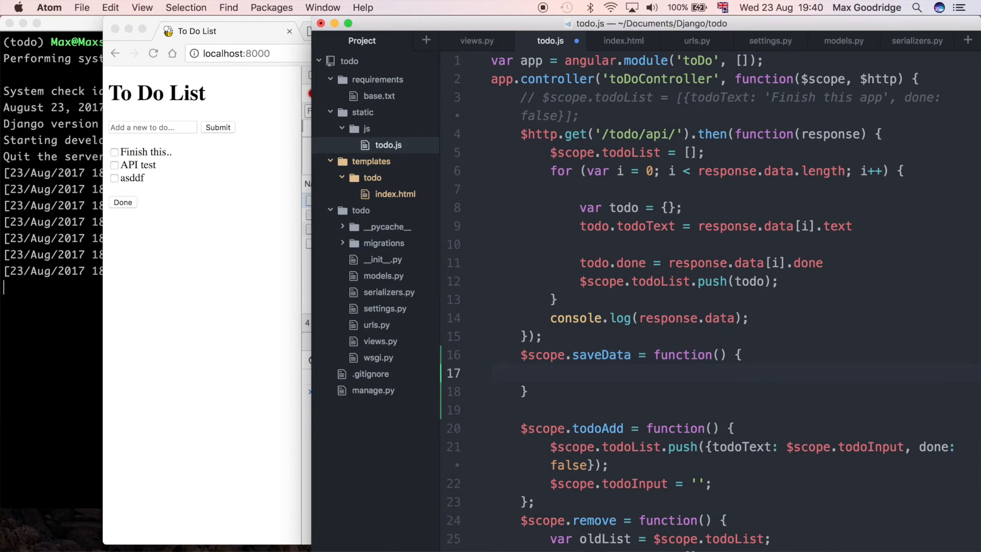
# Step: Make saveData call $http.put('/todo/api/', data)
pyautogui.write('$')
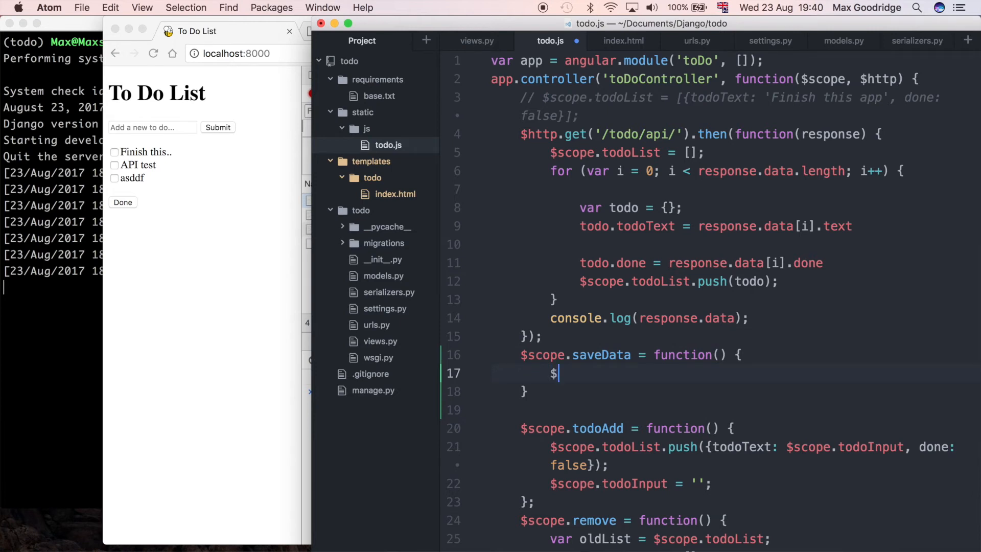
pyautogui.write('h')
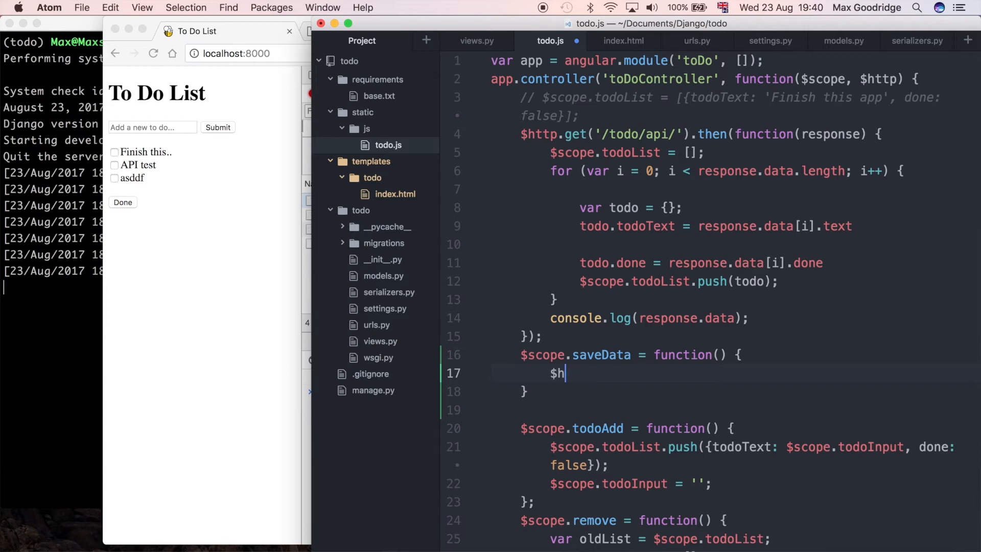
pyautogui.write('ttp.put')
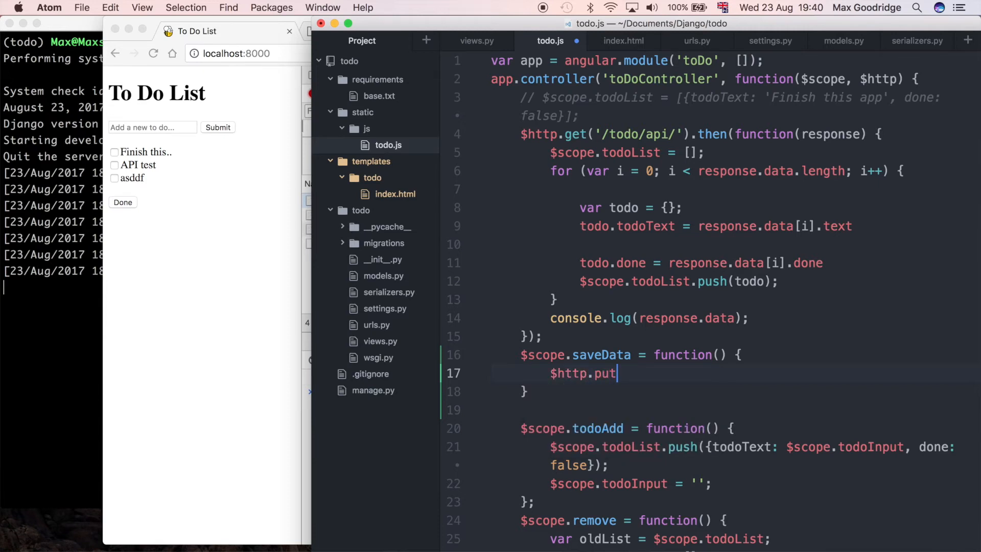
pyautogui.write('()')
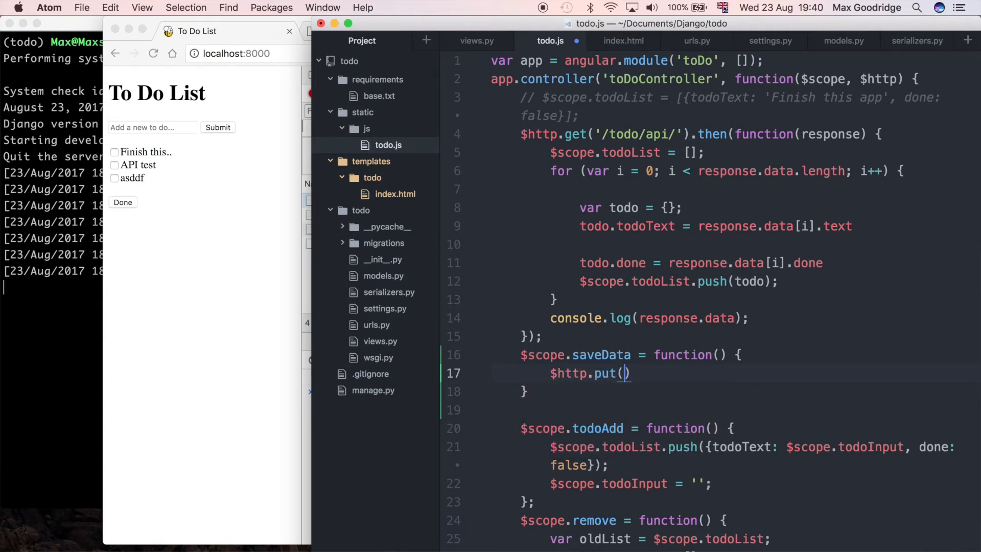
pyautogui.write("''")
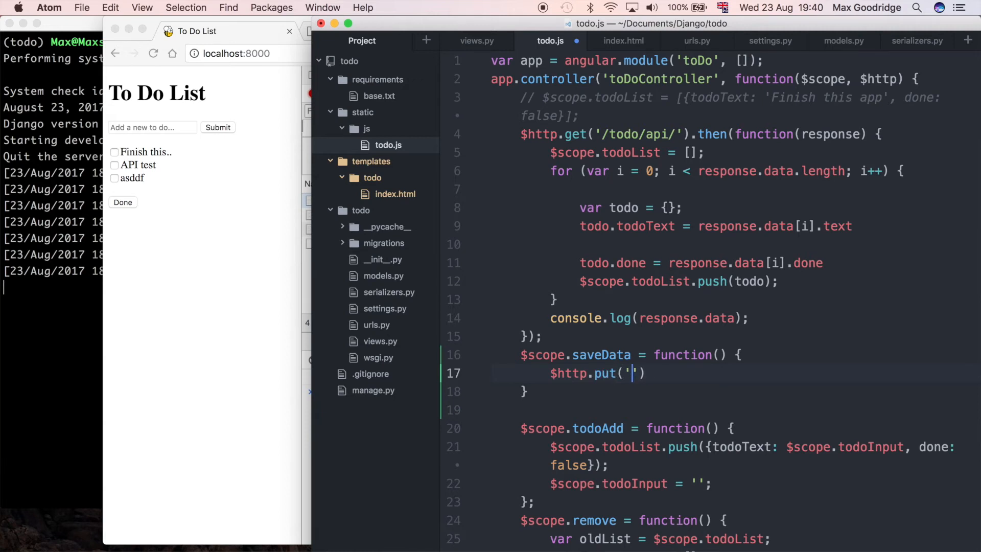
pyautogui.write('/todo/')
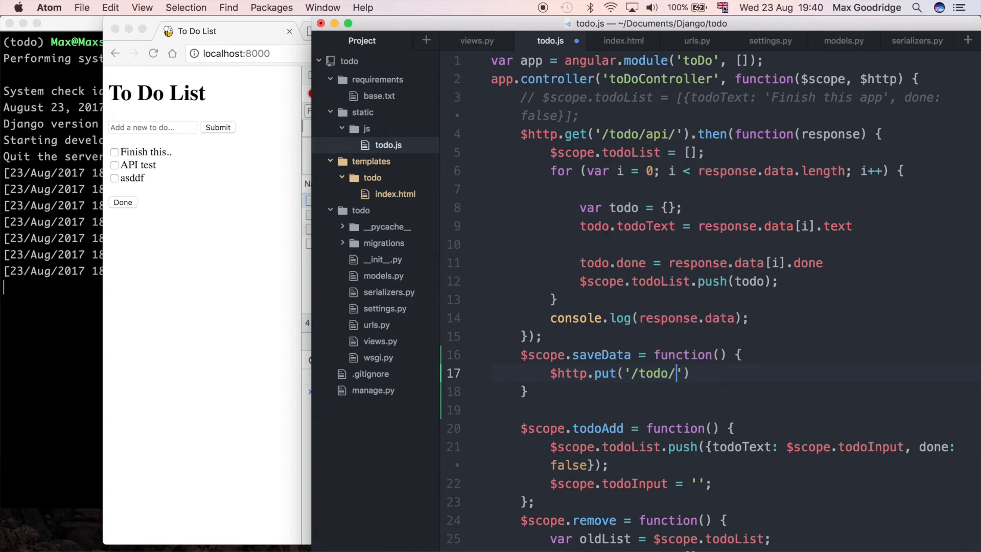
pyautogui.write('api/')
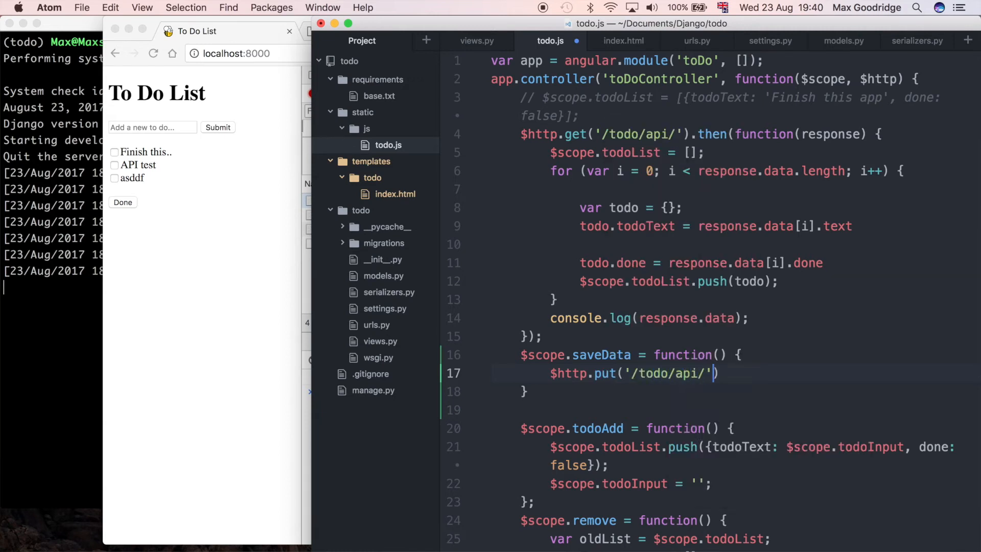
pyautogui.write(', data')
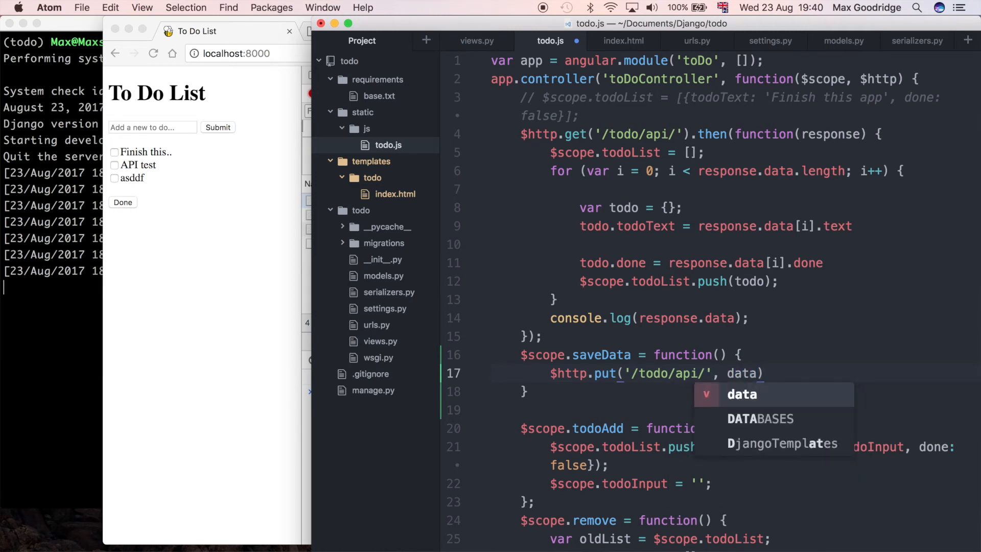
# Step: Start a 'var data =' line above the PUT call
pyautogui.press('Escape')
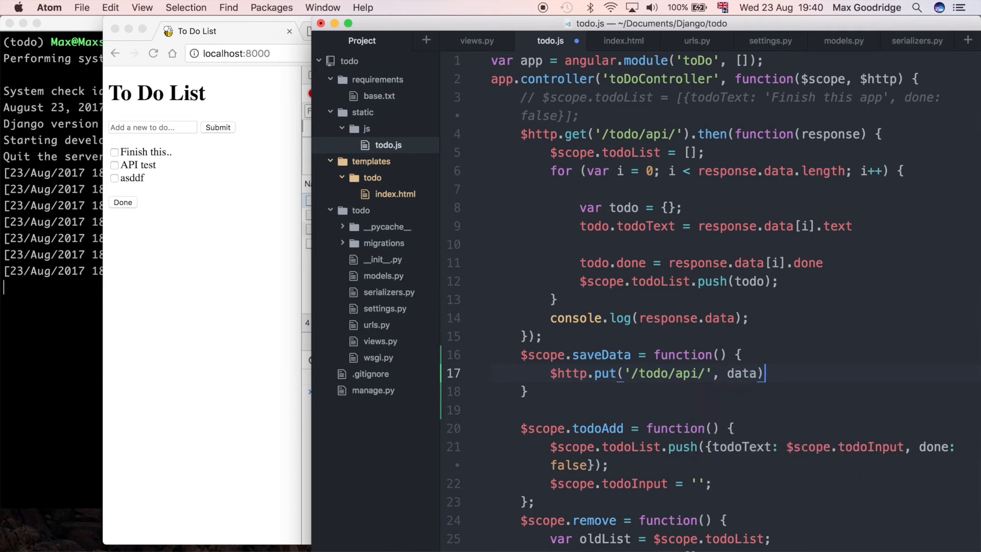
pyautogui.press('Return')
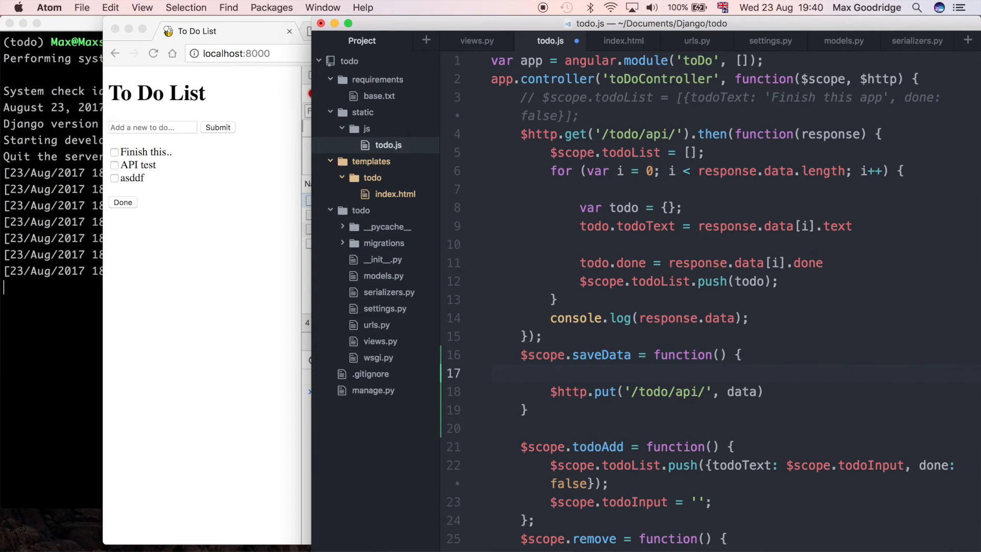
pyautogui.write('var')
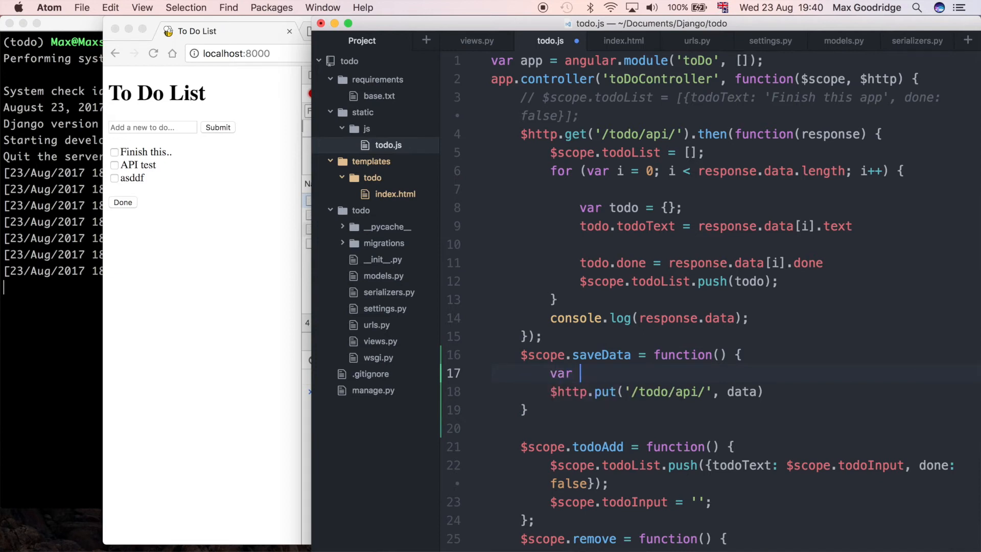
pyautogui.write('data =')
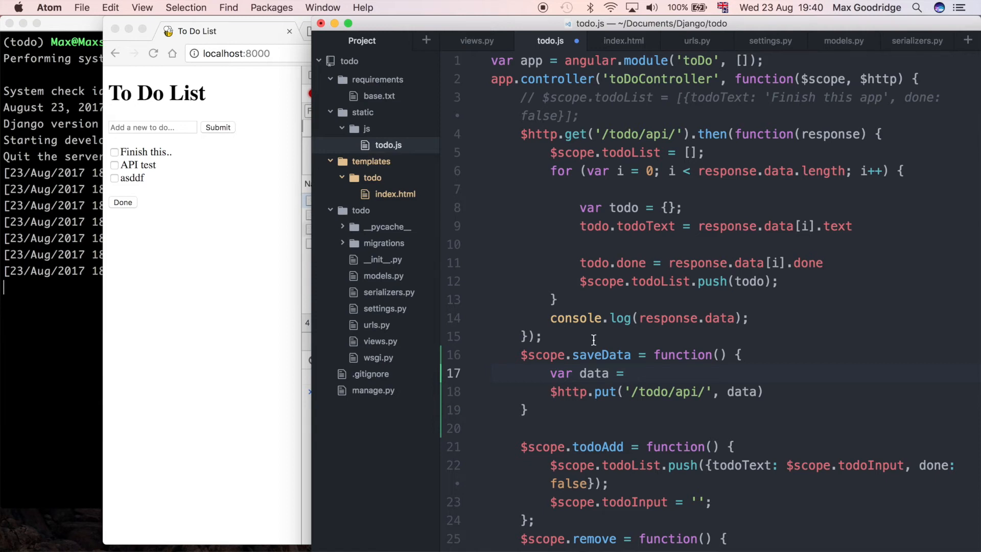
pyautogui.click(630, 373)
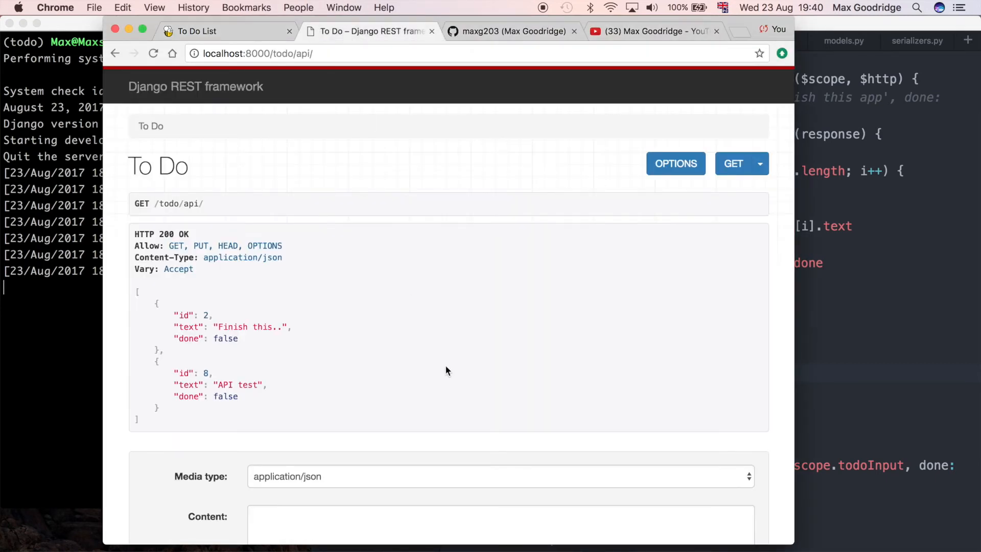
# Step: Scroll through the API's JSON to-do entries, then return to todo.js in Atom
pyautogui.scroll(-3)
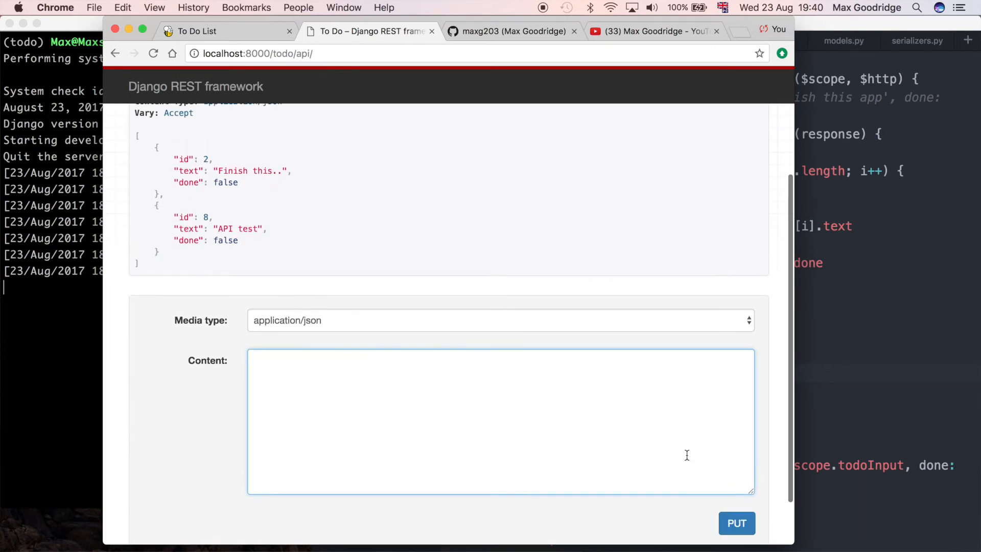
pyautogui.moveTo(651, 351)
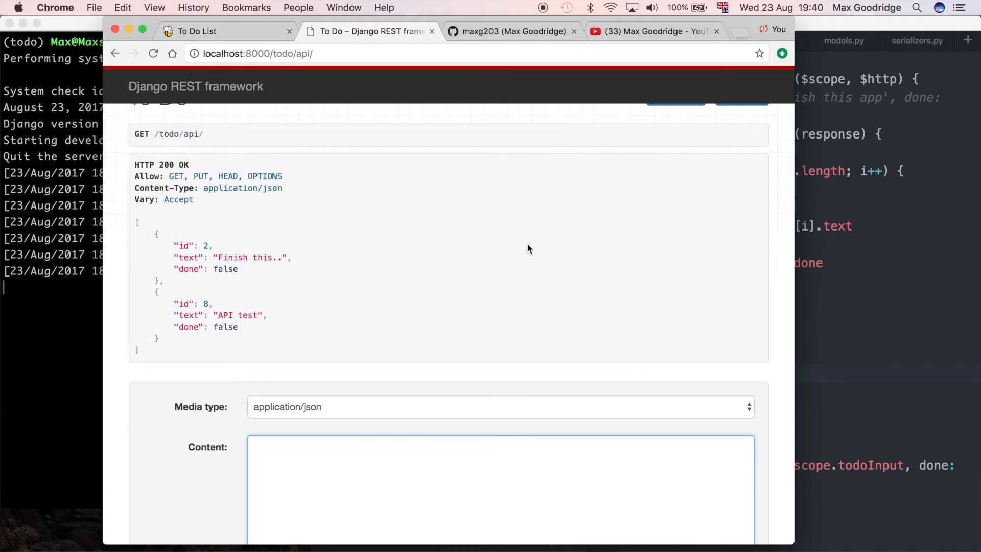
pyautogui.click(226, 31)
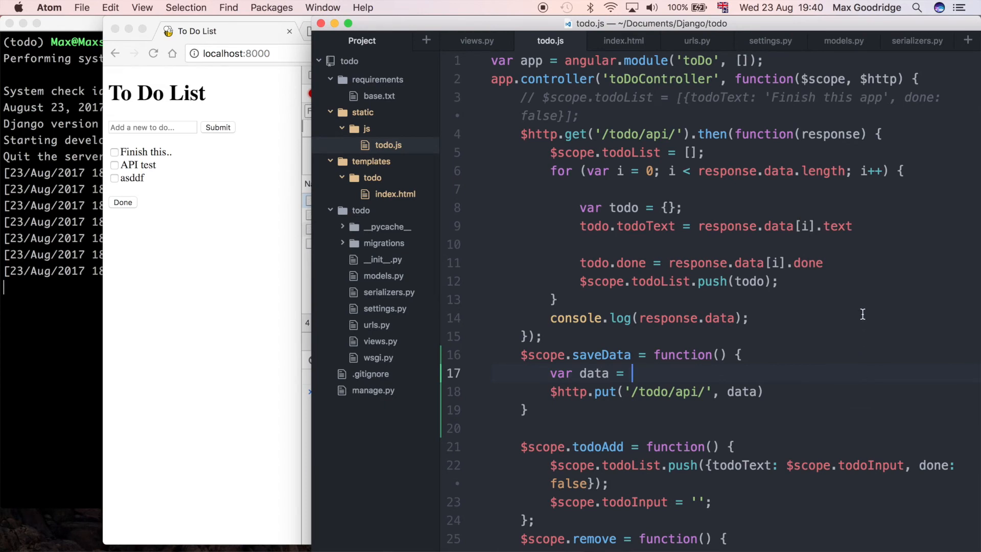
# Step: Complete line 17 as var data = {text: $scope.todoInput, done: false}
pyautogui.scroll(-3)
pyautogui.write(' {todoText: $scope.todoInput, done: false}')
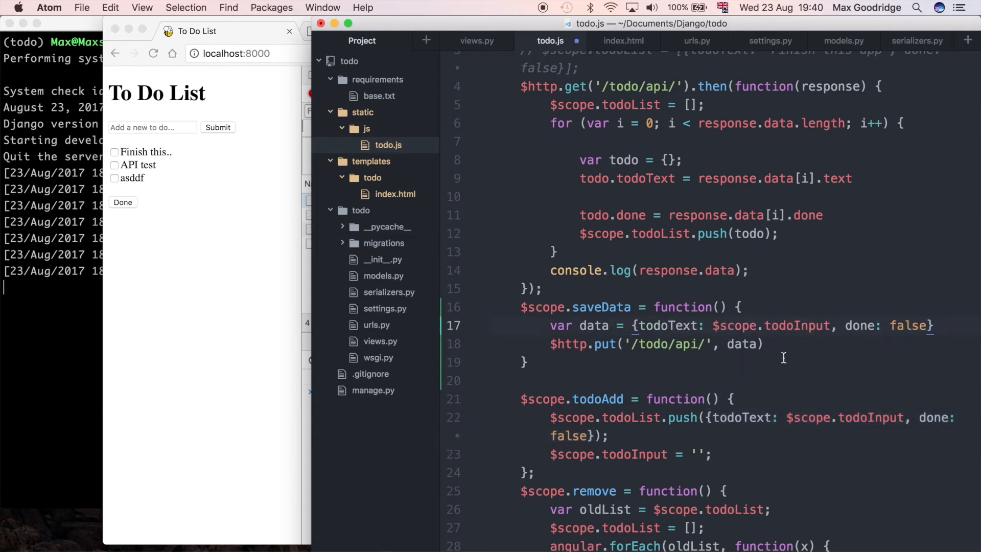
pyautogui.click(669, 325)
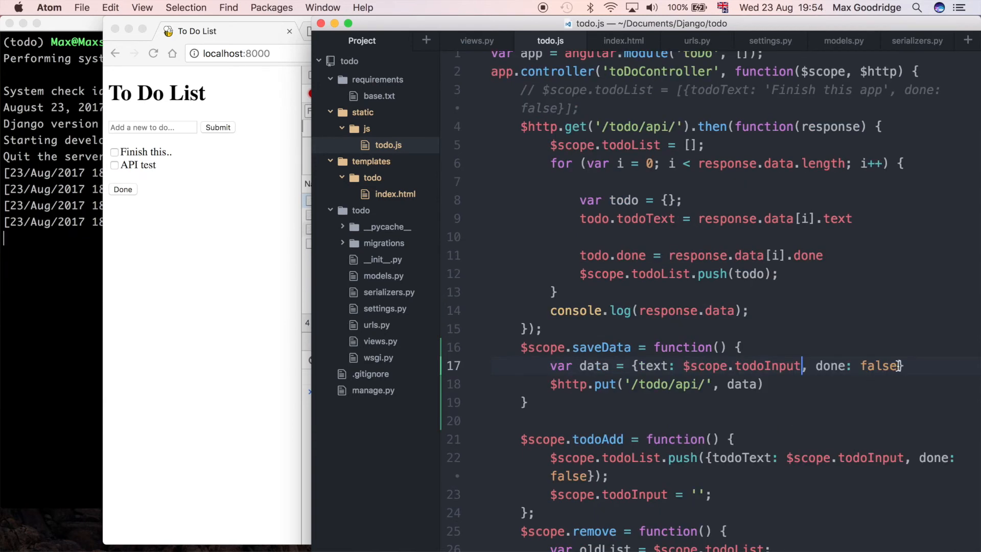
pyautogui.doubleClick(857, 365)
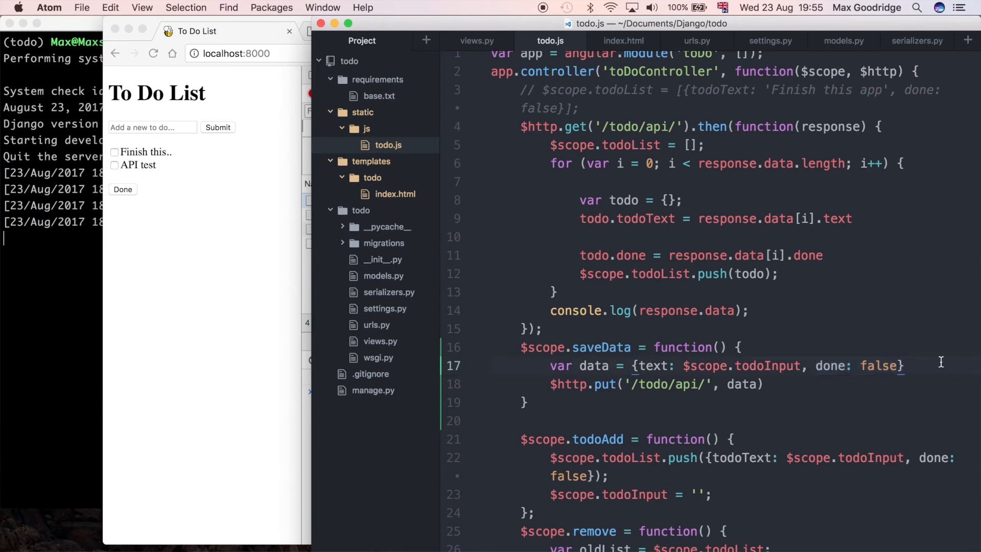
pyautogui.moveTo(193, 289)
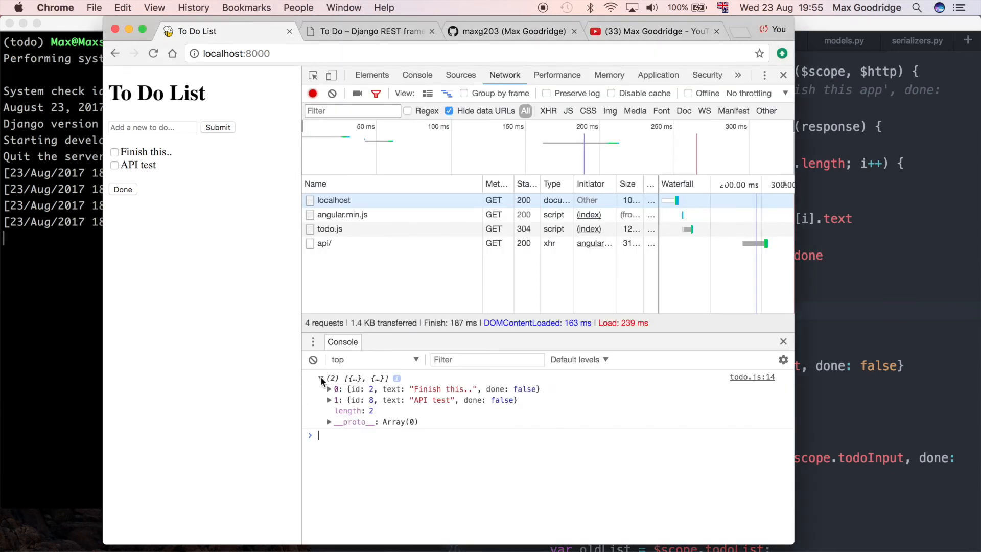
# Step: Reload the app, add 'sdfasdf', and confirm its PUT to /todo/api/ returned 200
pyautogui.click(320, 379)
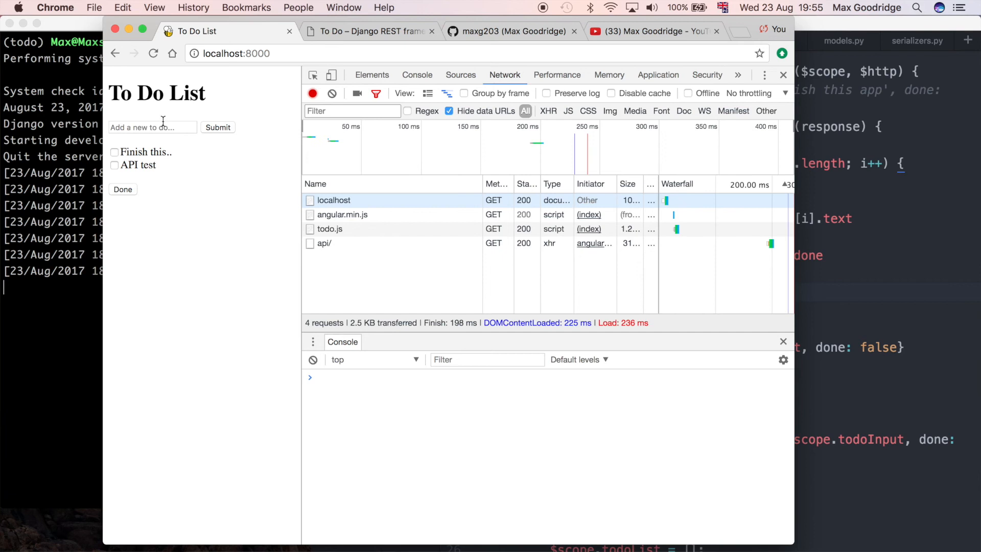
pyautogui.write('sdfasdf')
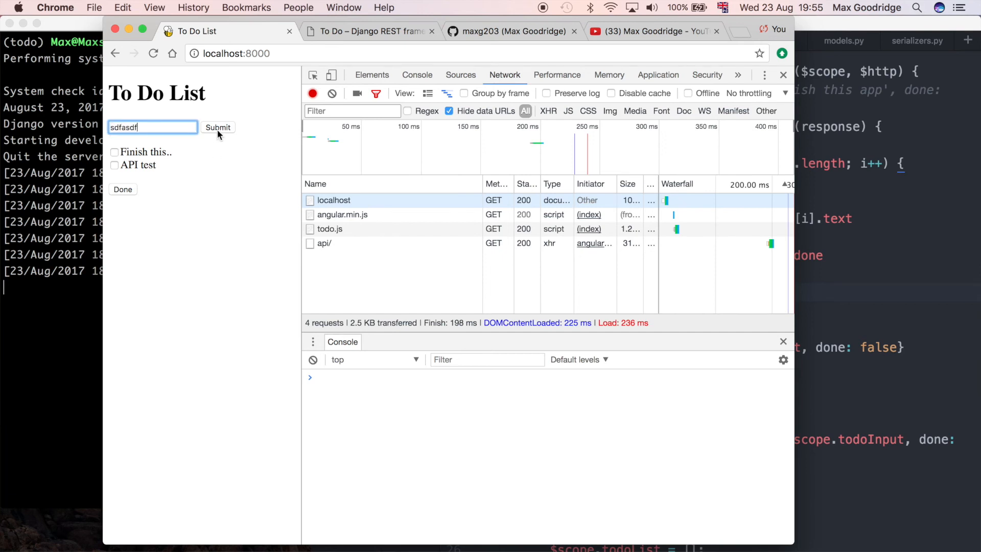
pyautogui.click(218, 128)
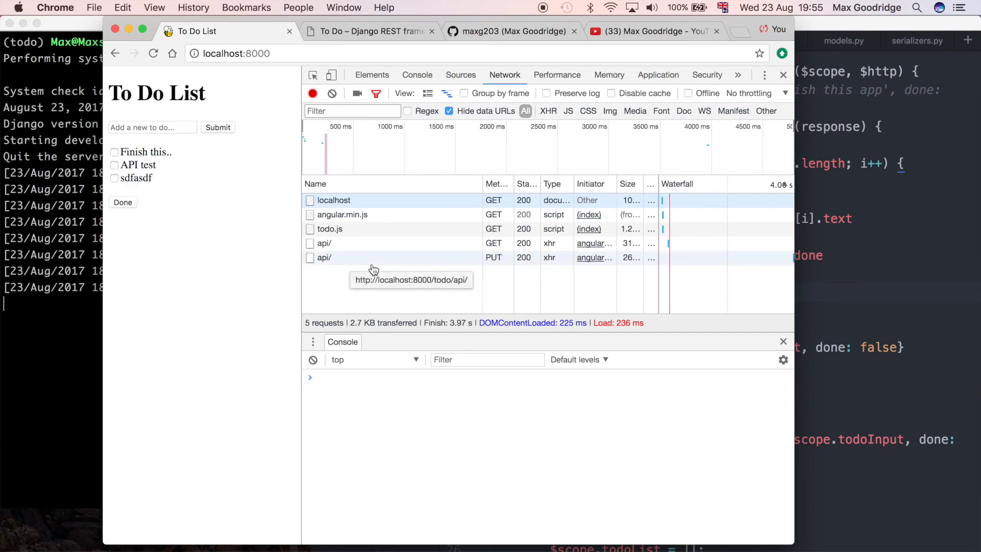
pyautogui.moveTo(534, 265)
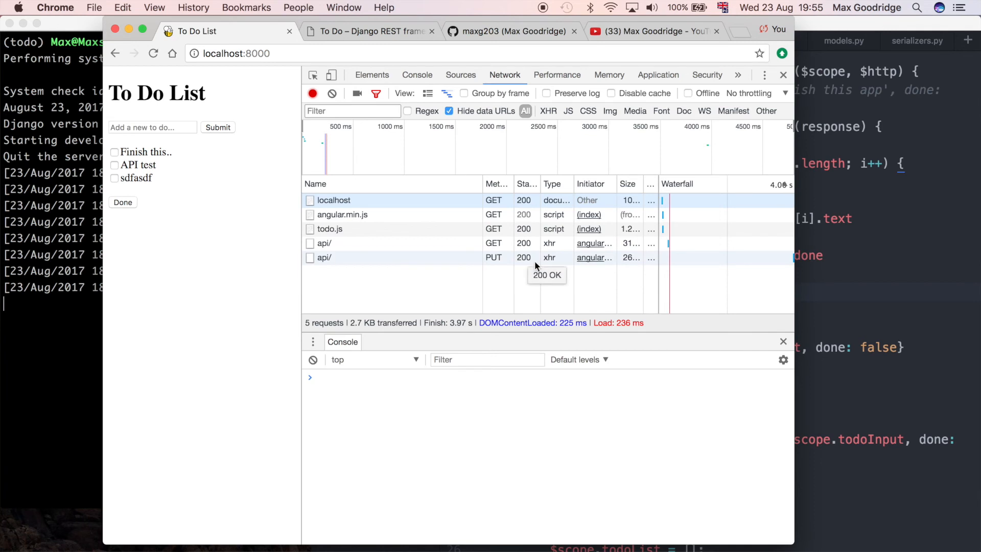
pyautogui.moveTo(524, 259)
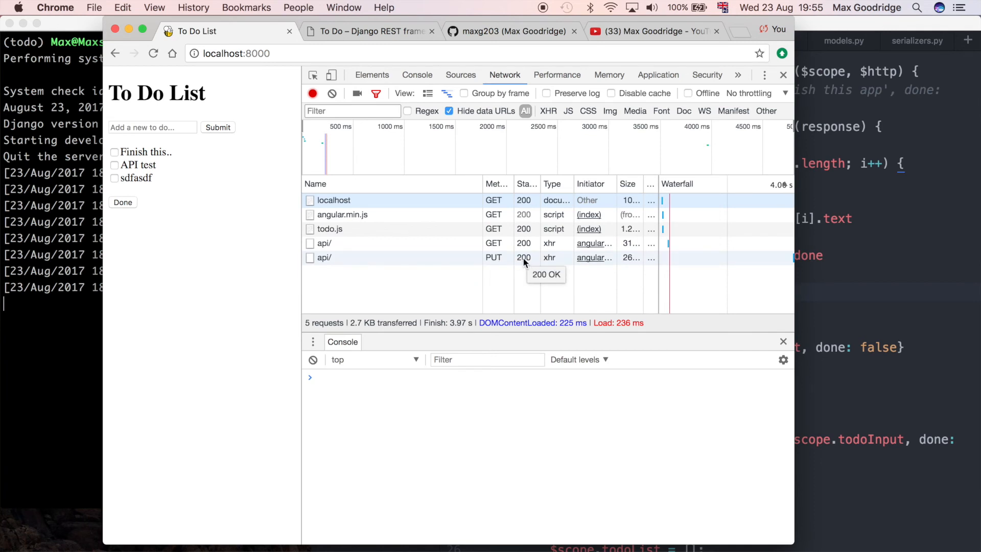
pyautogui.moveTo(494, 257)
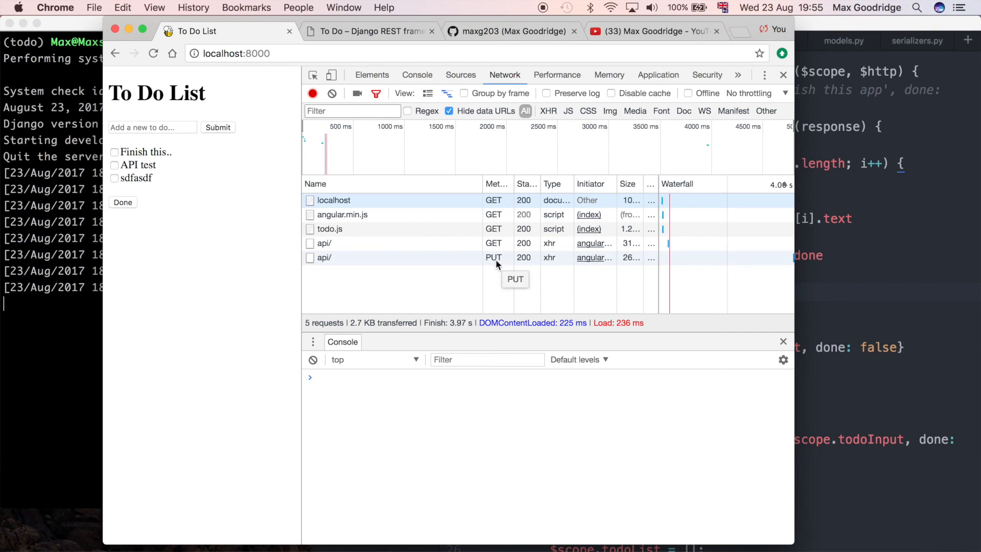
pyautogui.moveTo(393, 260)
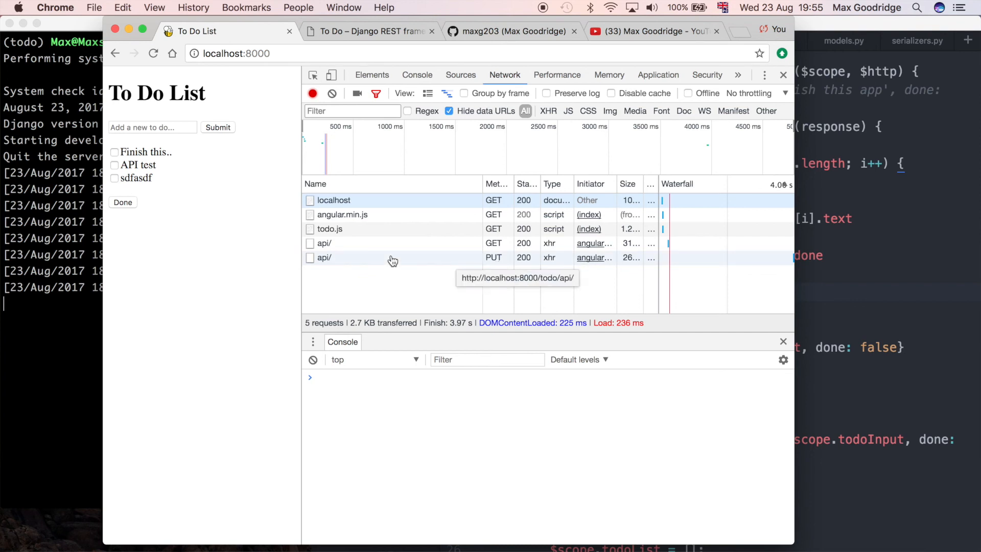
pyautogui.moveTo(228, 263)
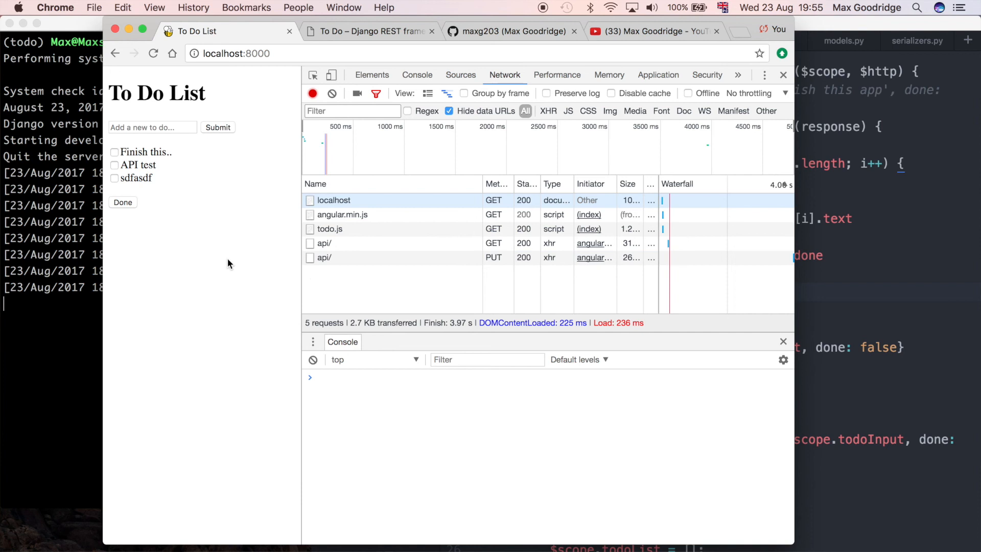
pyautogui.moveTo(358, 46)
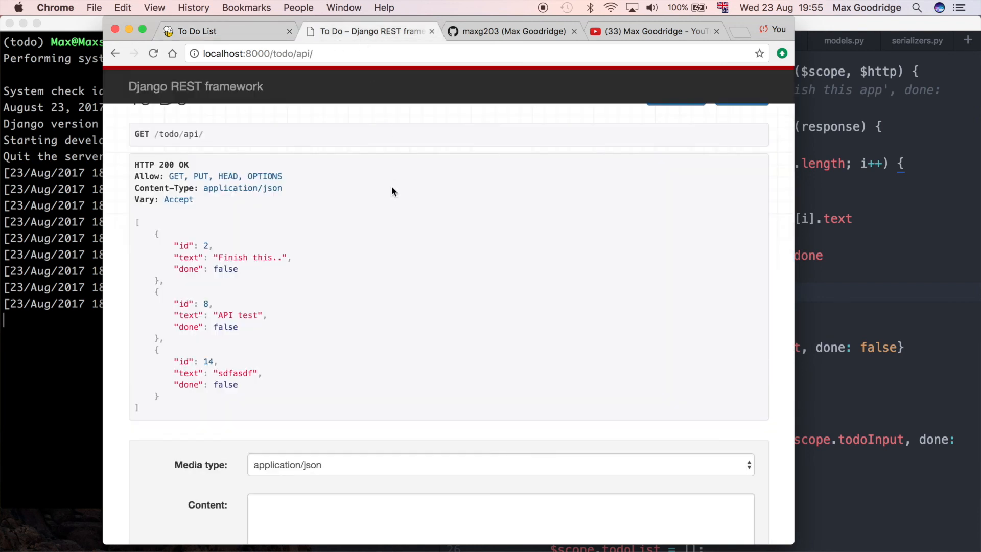
pyautogui.moveTo(246, 385)
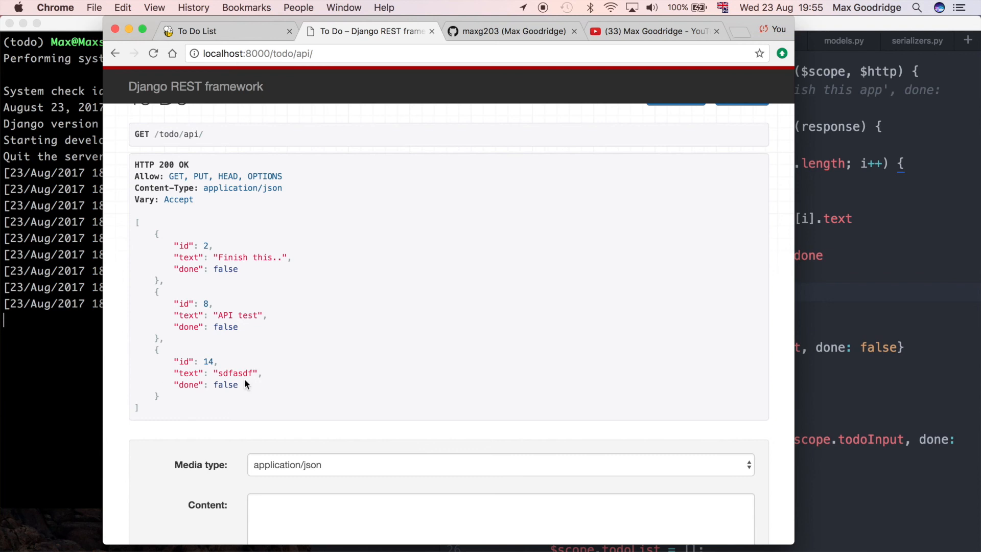
pyautogui.doubleClick(225, 384)
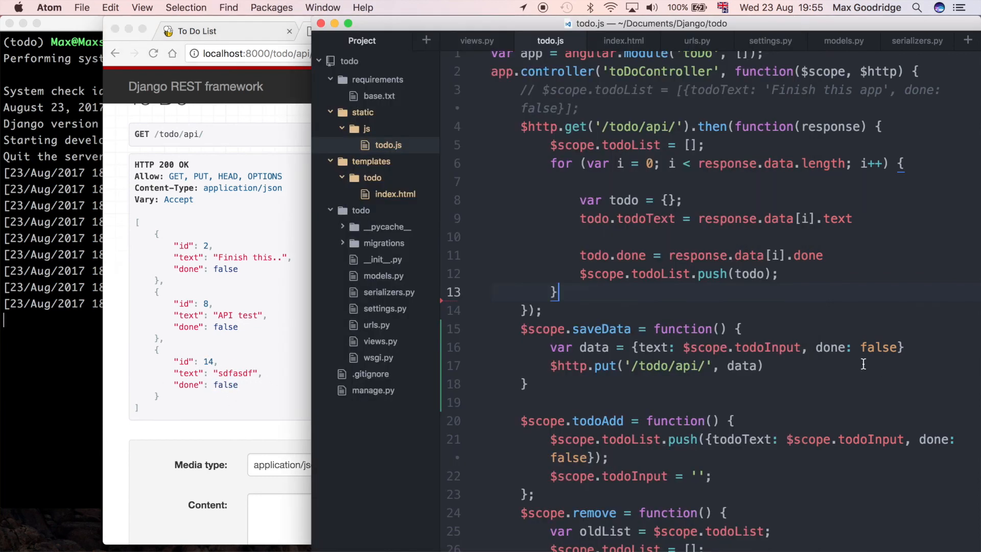
pyautogui.click(368, 31)
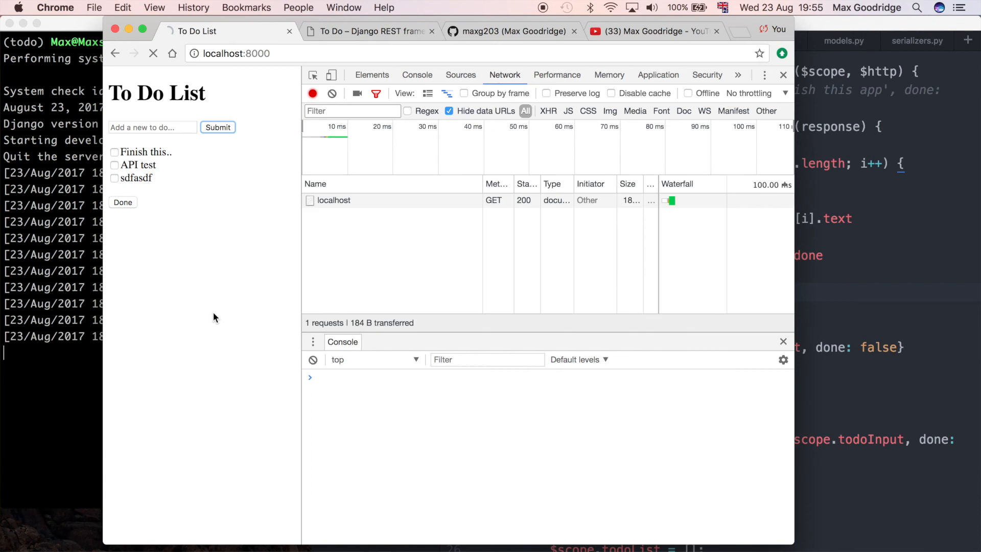
# Step: Reload the To Do List to confirm sdfasdf persists with Finish this.. and API test
pyautogui.click(153, 53)
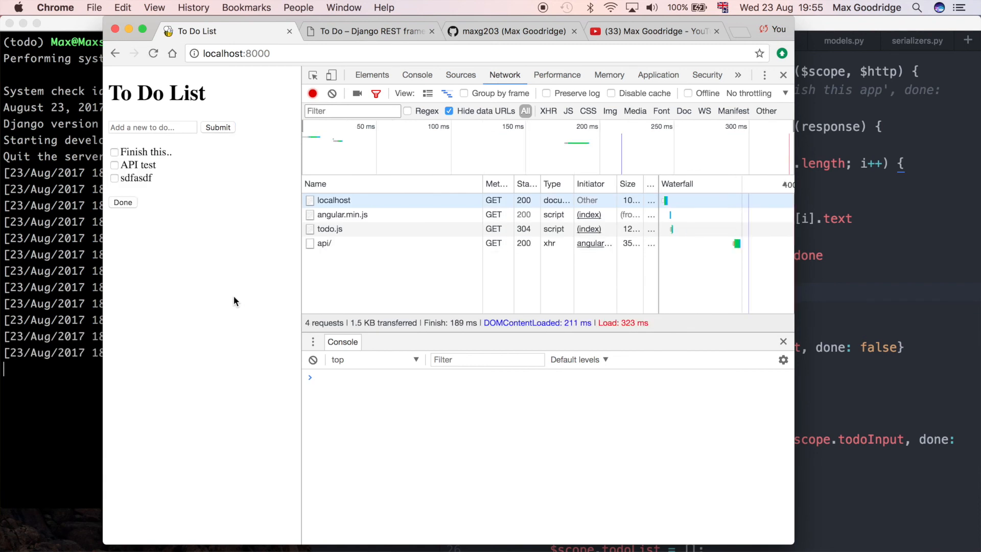